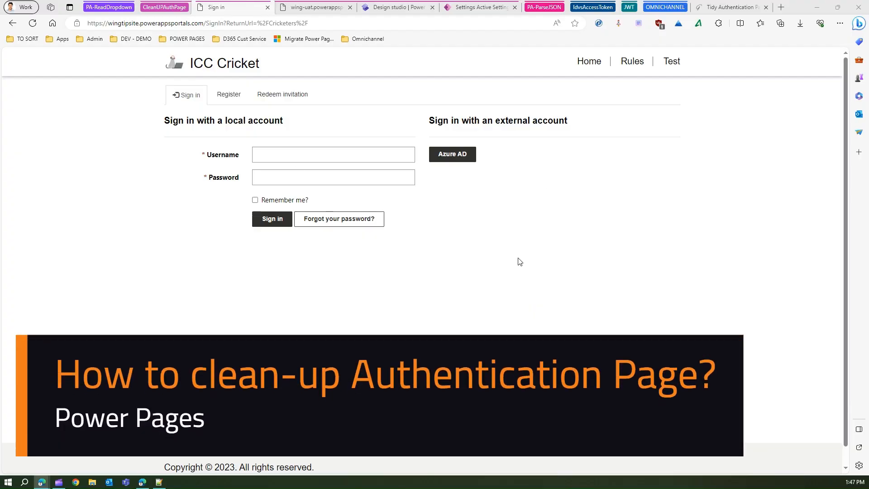
mouse_move(515, 264)
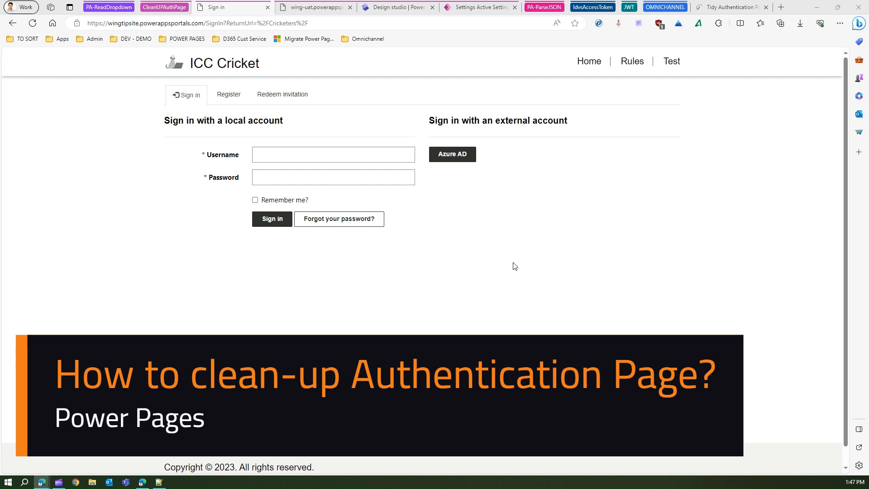
mouse_move(394, 228)
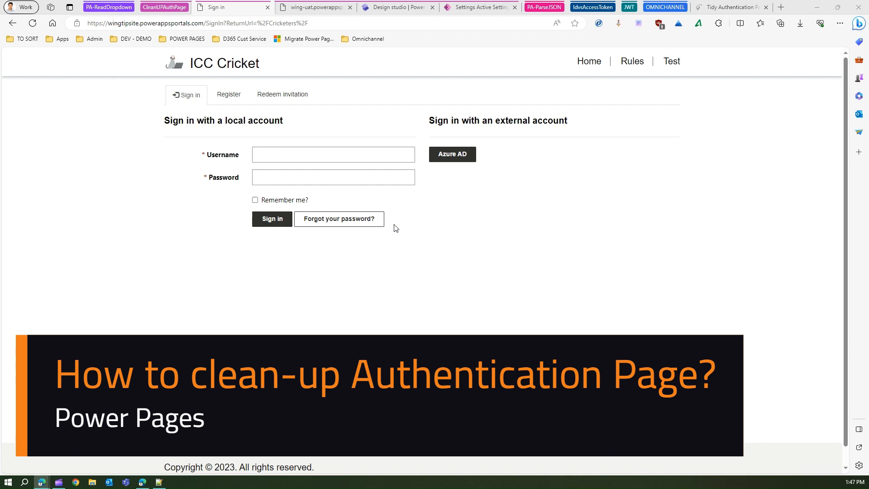
mouse_move(288, 278)
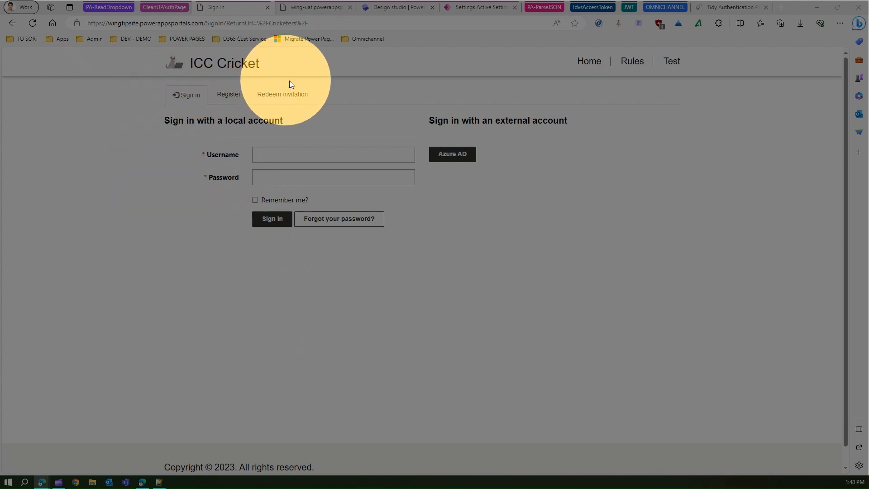
mouse_move(234, 260)
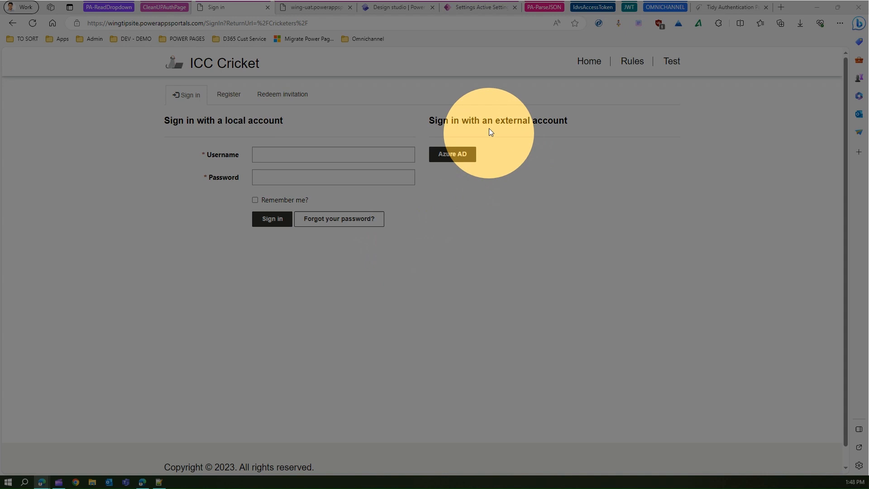
mouse_move(512, 145)
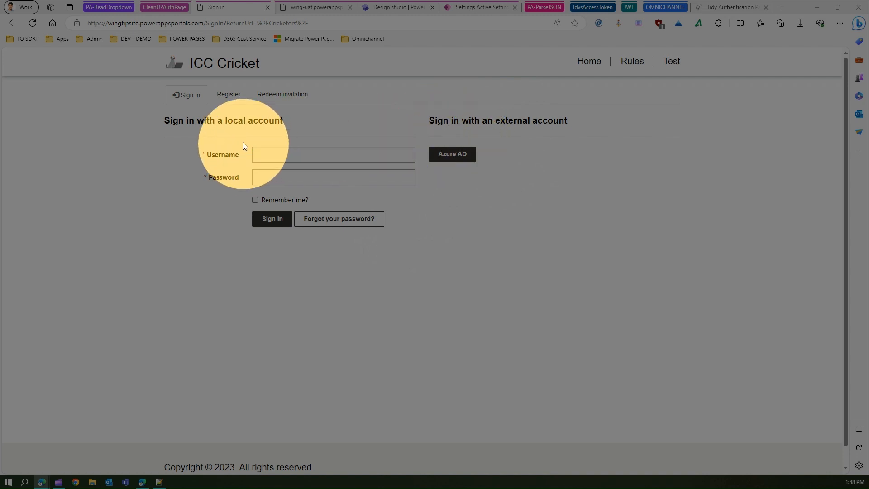
mouse_move(192, 146)
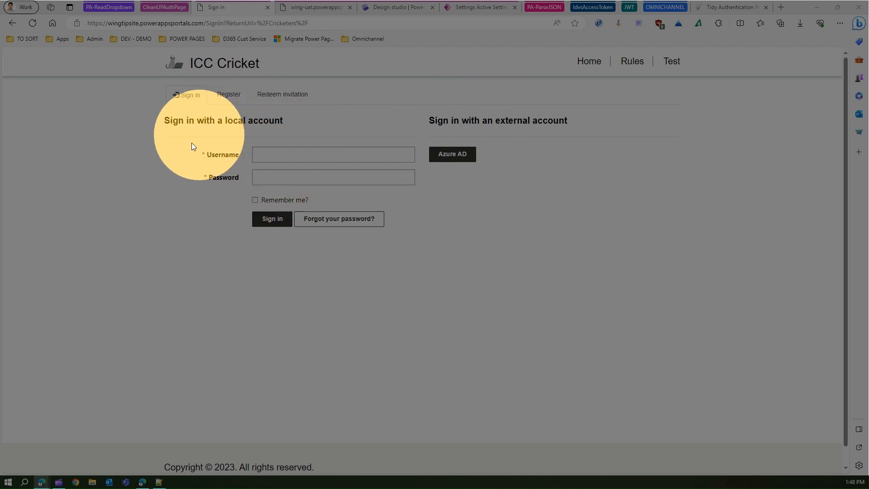
mouse_move(202, 149)
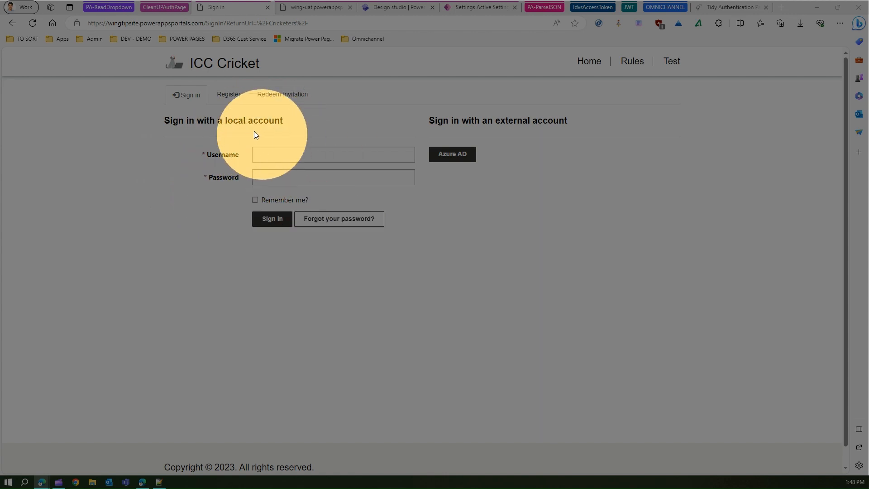
mouse_move(241, 115)
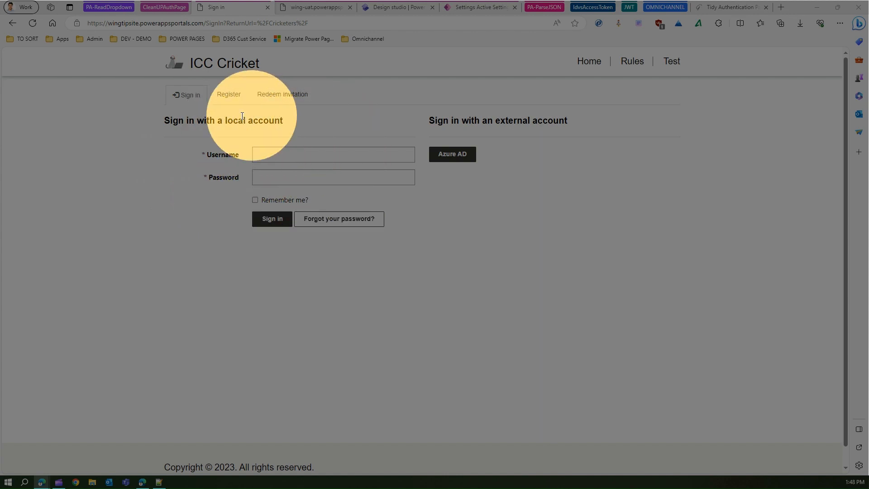
mouse_move(235, 206)
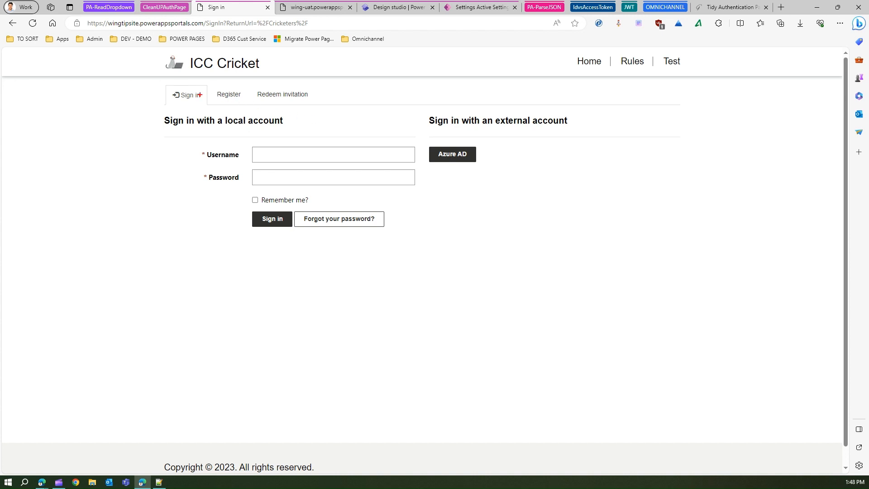
Review the site's sign-in, registration and redeem-invitation pages before changing authentication
drag(162, 110, 215, 179)
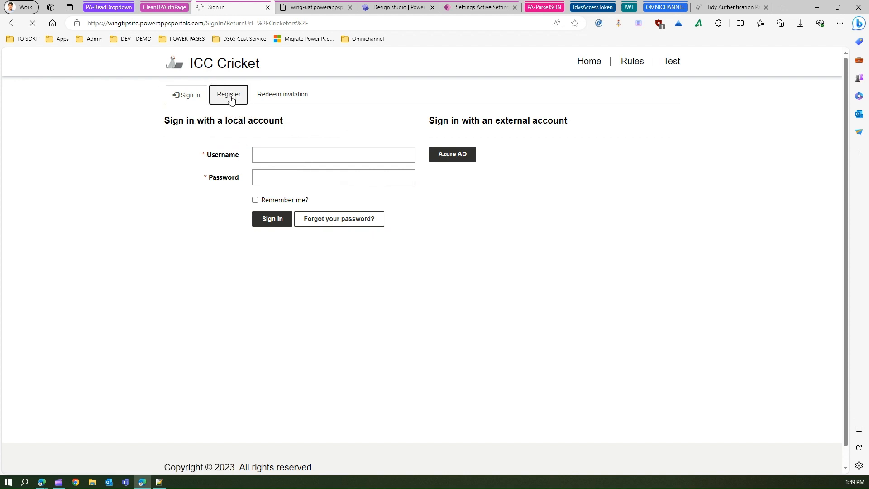
mouse_move(228, 95)
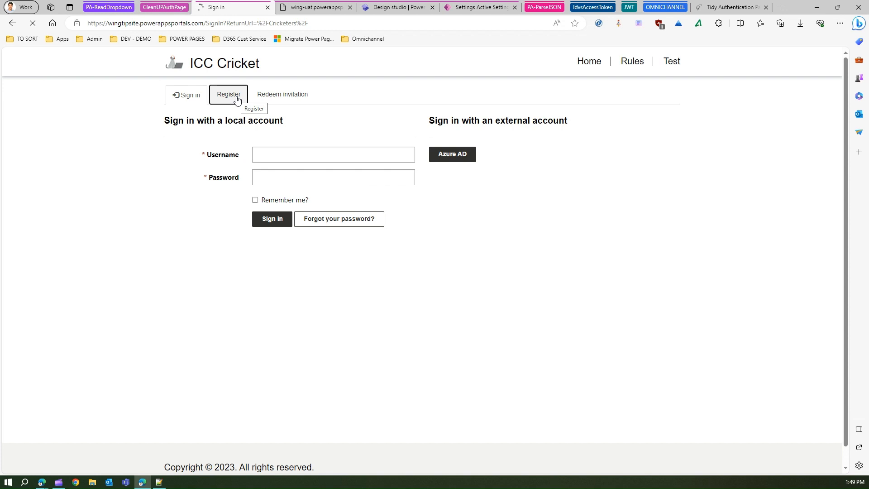
mouse_move(295, 154)
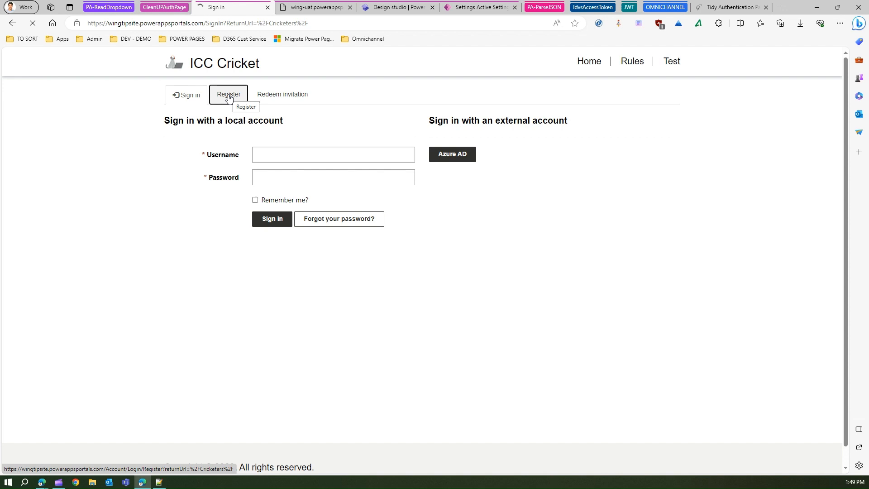
click(228, 94)
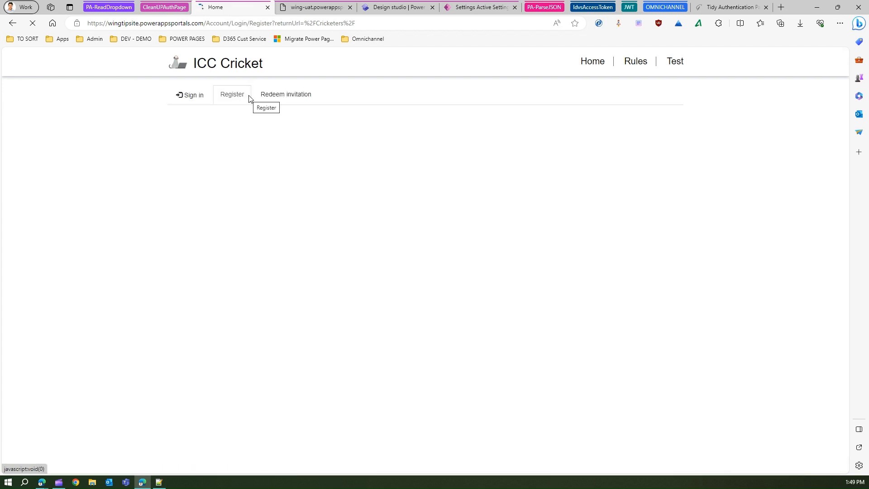
click(232, 94)
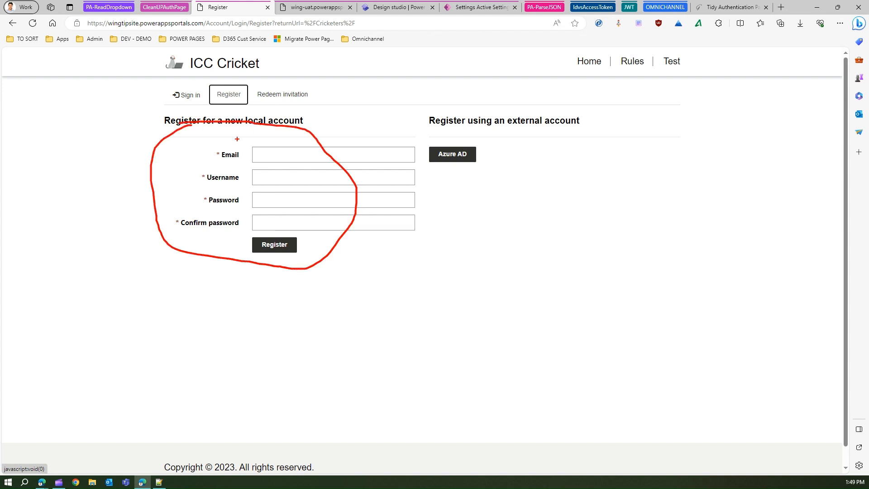
click(281, 94)
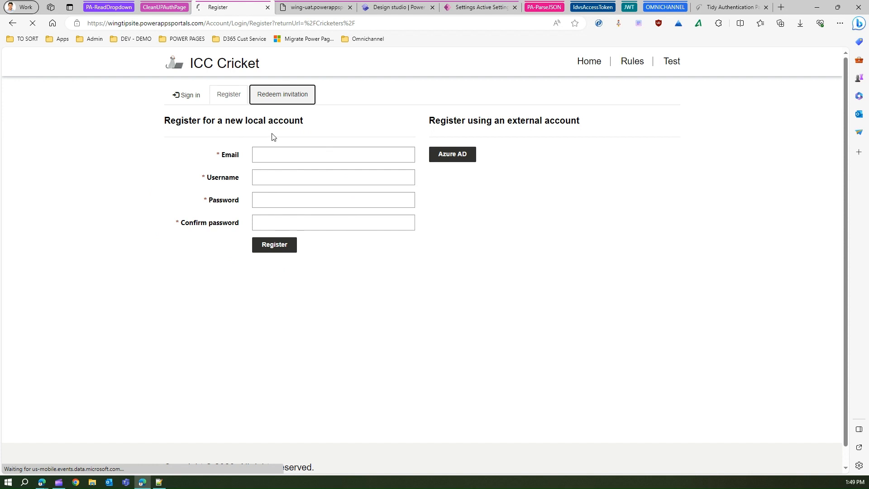
click(283, 94)
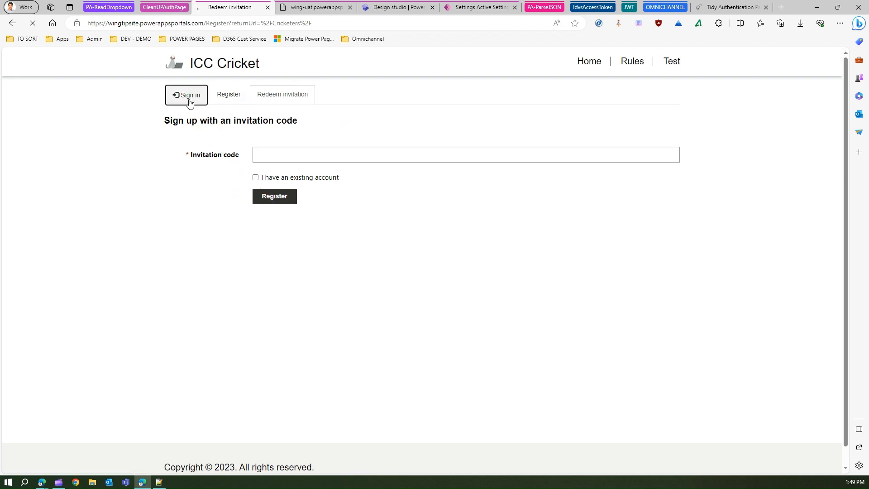
click(186, 94)
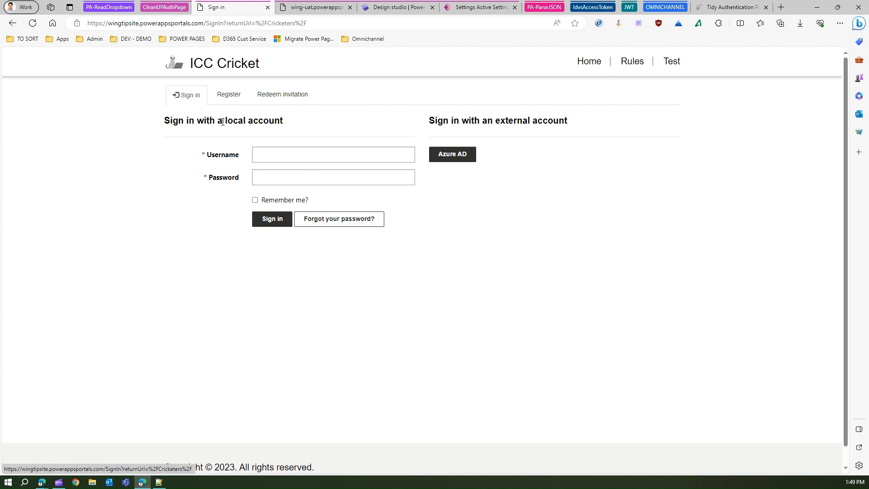
mouse_move(188, 105)
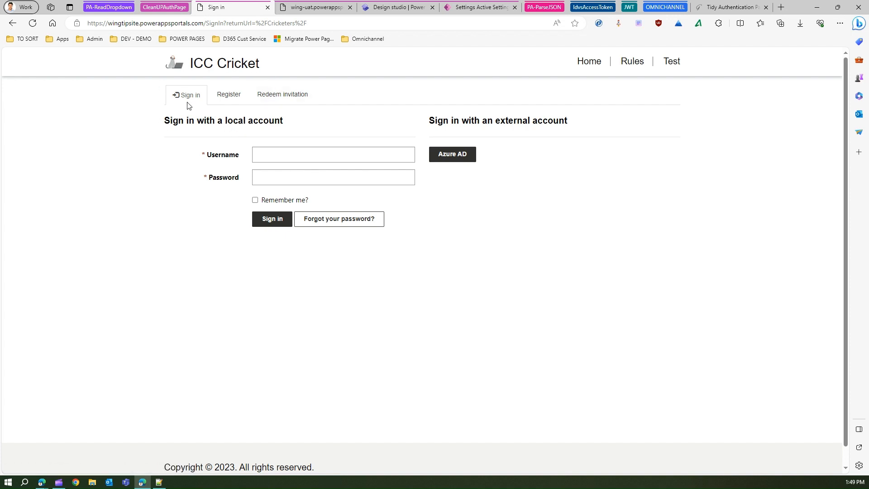
mouse_move(334, 114)
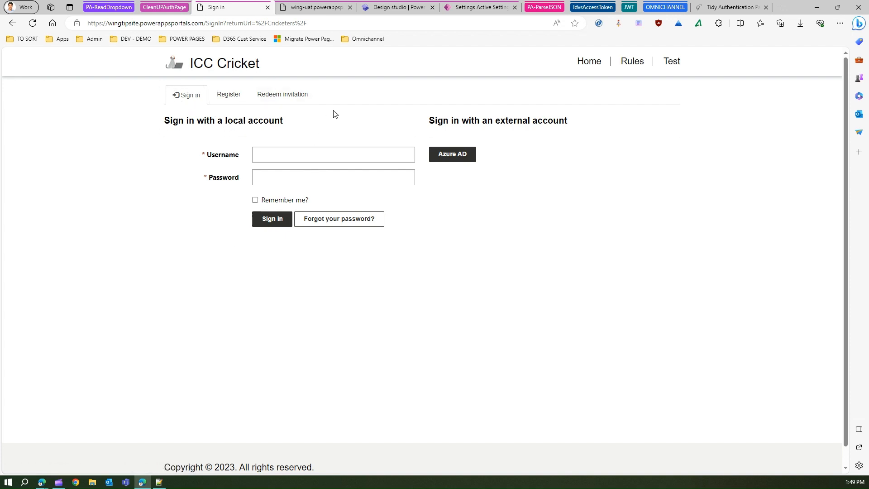
mouse_move(228, 94)
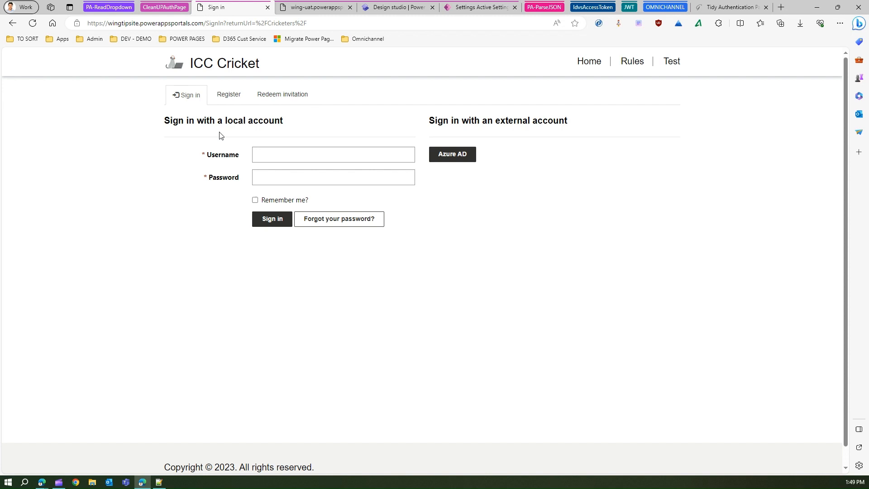
In the Power Pages design studio, go to Set up and list the site's identity providers
click(313, 7)
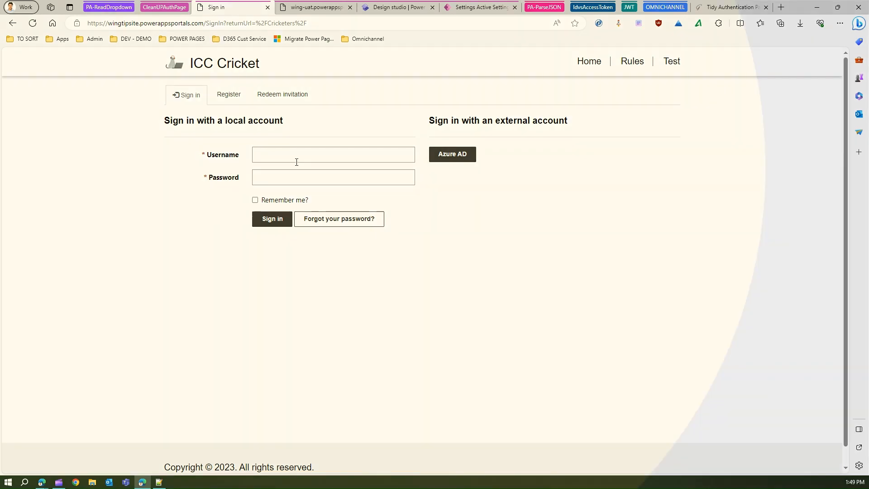
click(397, 7)
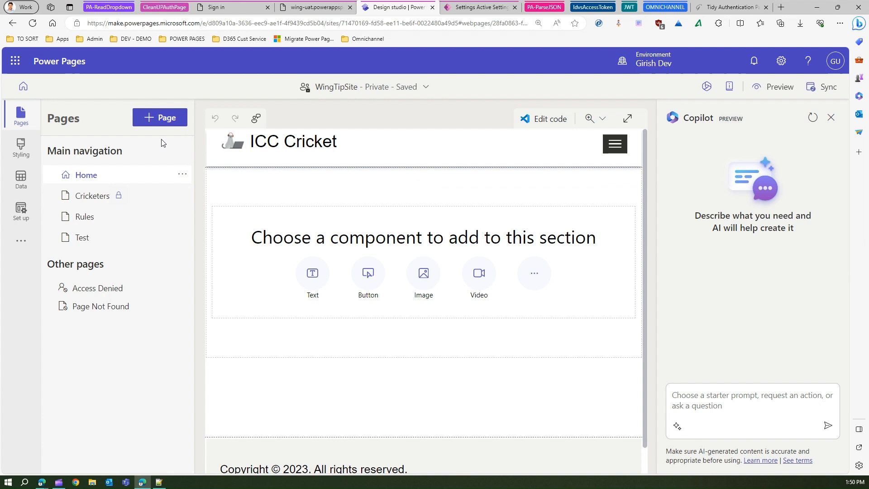
mouse_move(21, 241)
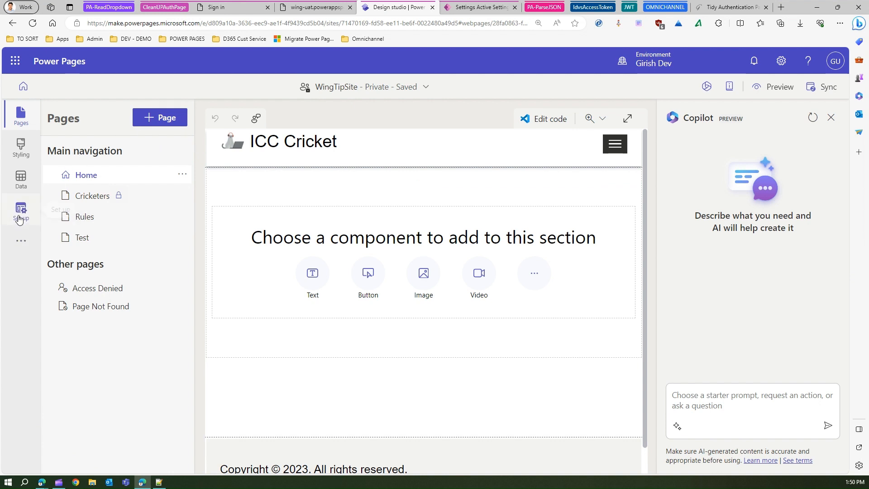
click(21, 212)
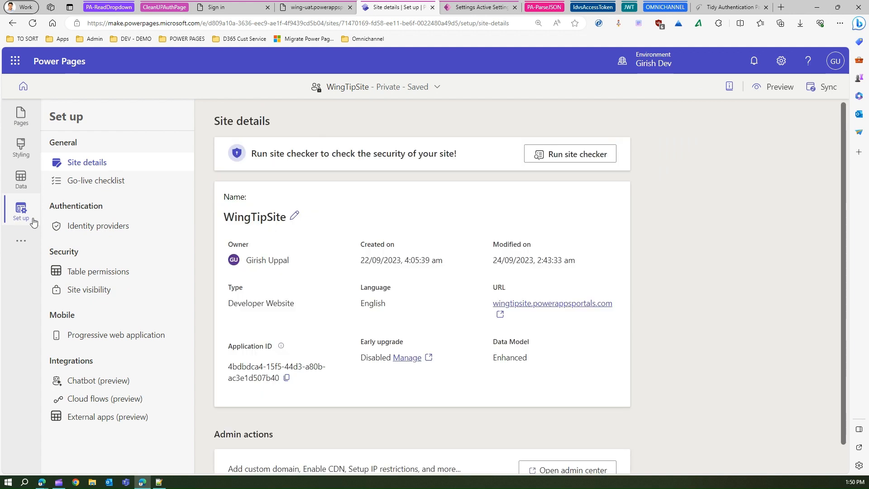
click(98, 225)
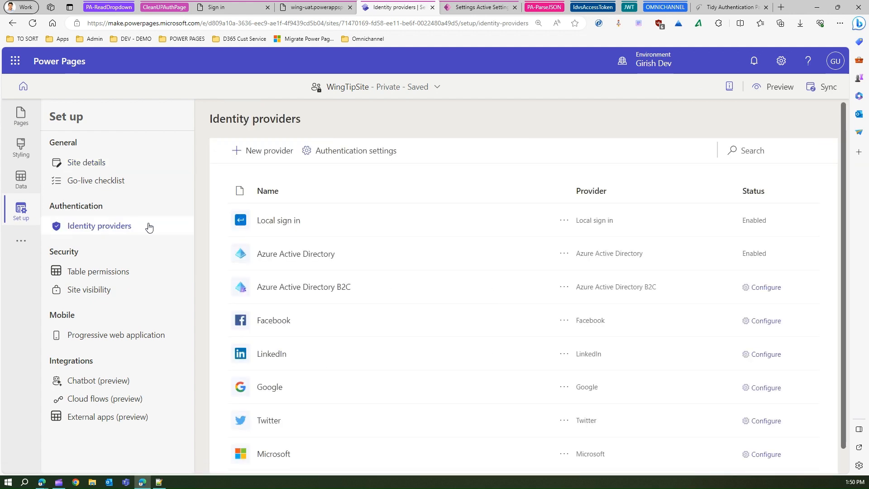
mouse_move(569, 253)
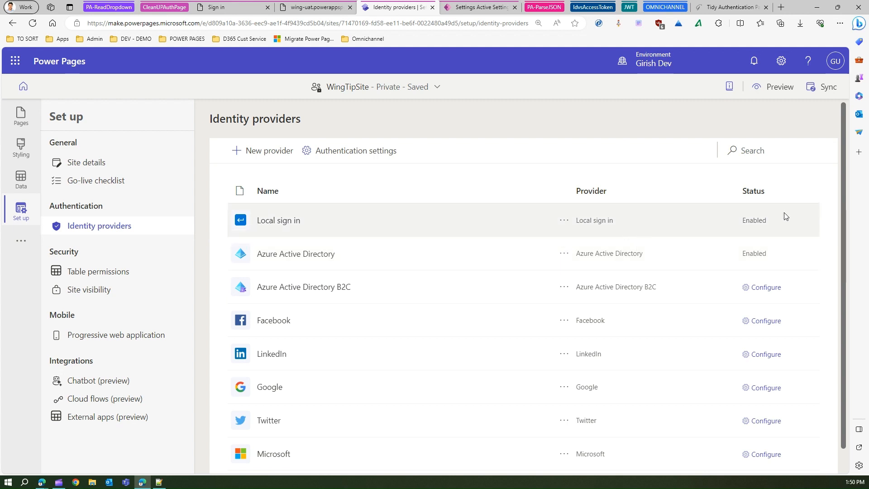
Disable the Local sign in provider and confirm the disable prompt
click(563, 220)
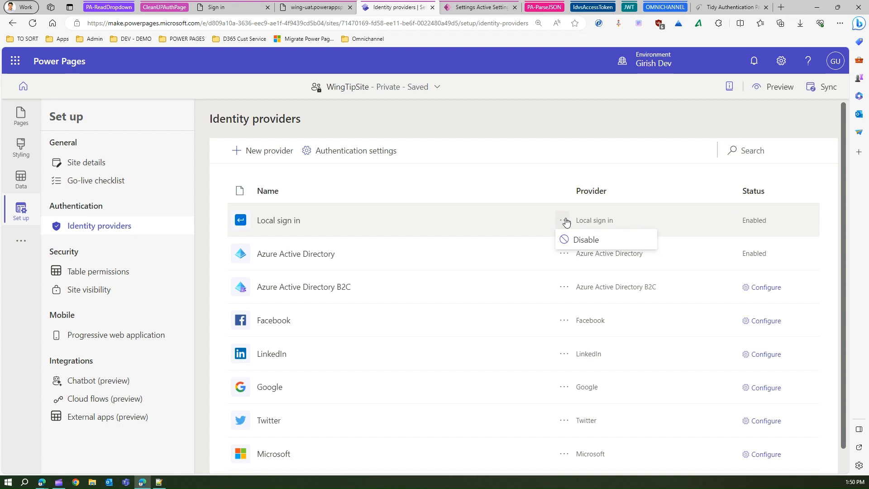
mouse_move(566, 233)
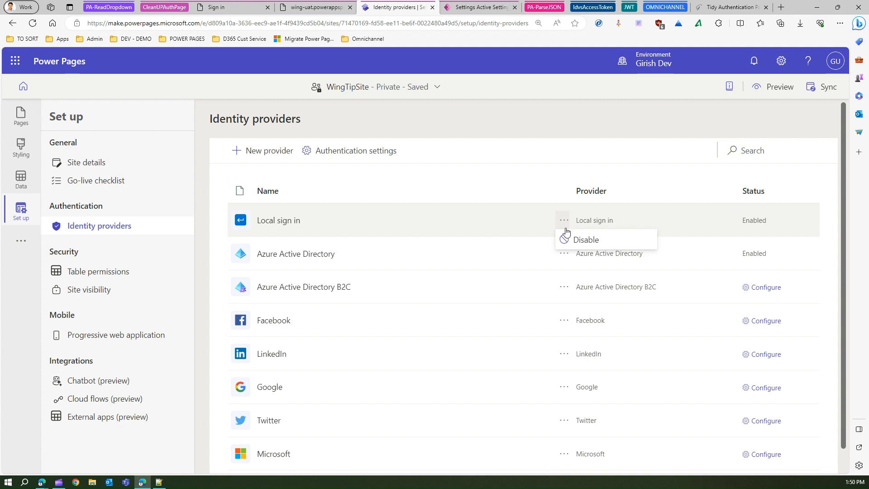
click(585, 239)
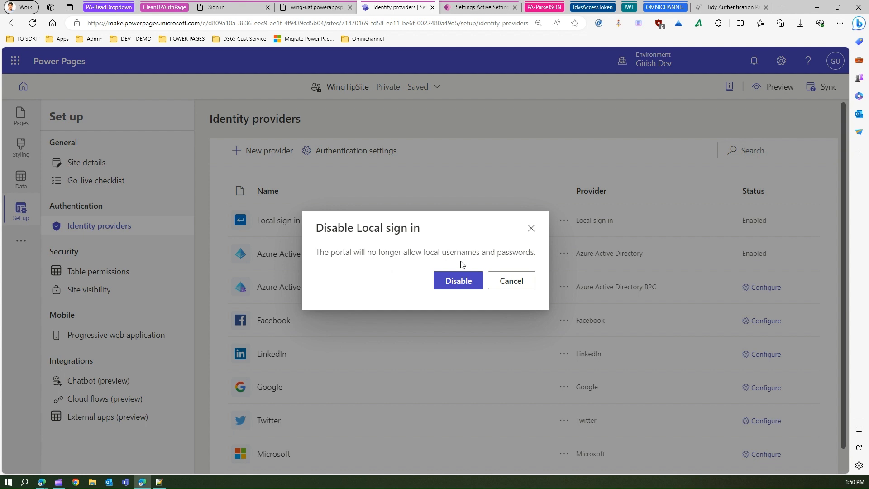
click(457, 281)
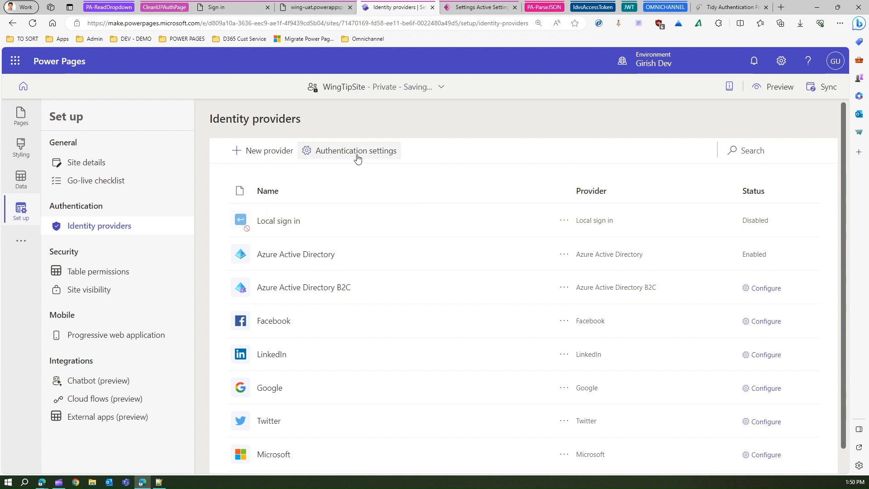
In Authentication settings, switch External login and Open registration to Off and save
click(354, 150)
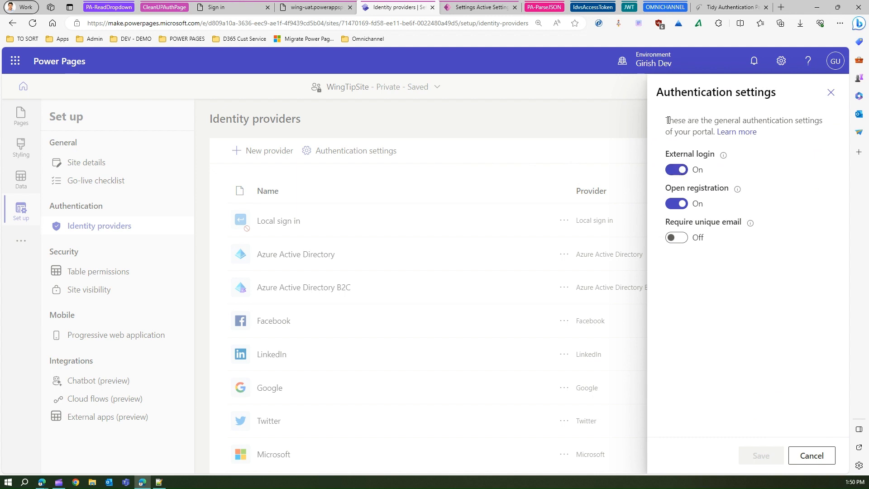
drag(667, 120, 715, 133)
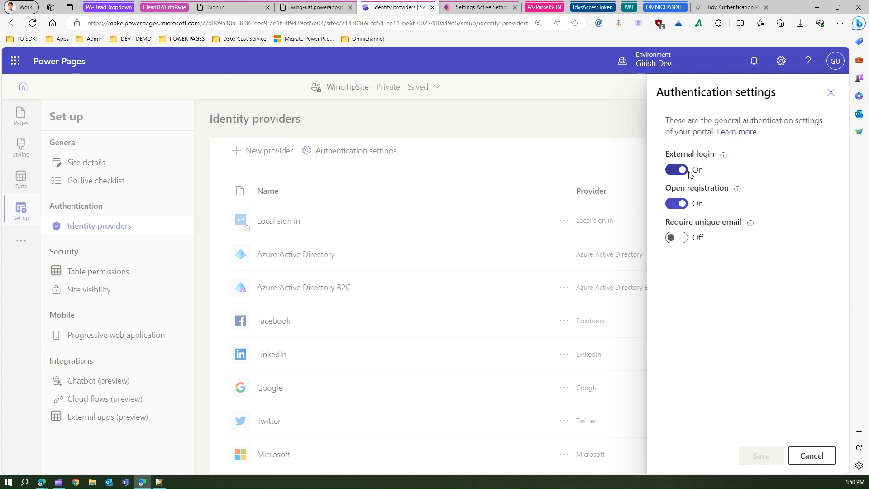
click(676, 170)
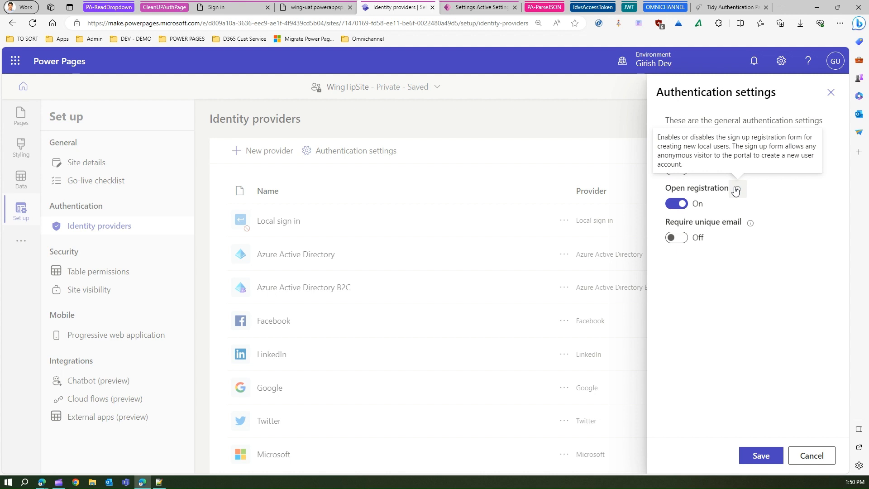
mouse_move(736, 191)
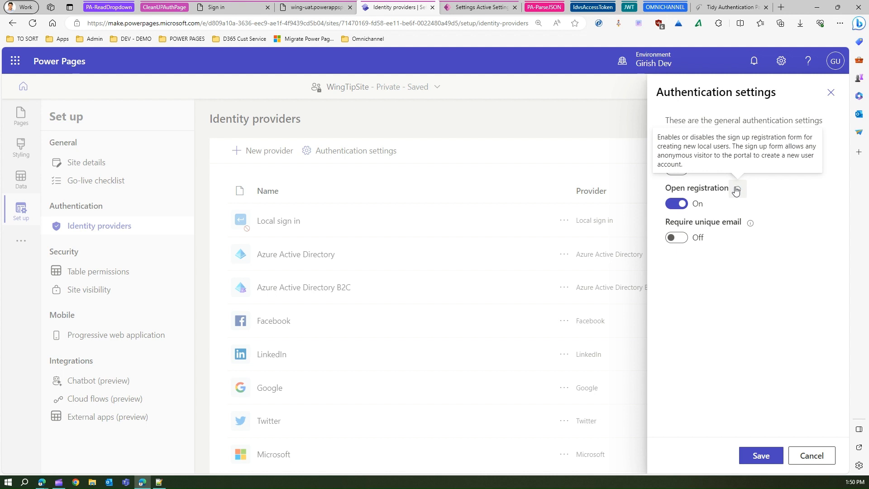
click(677, 203)
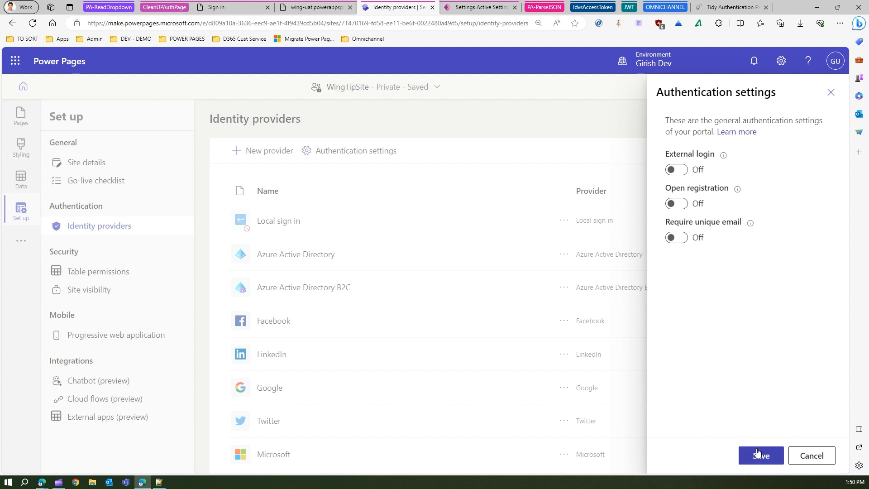
click(760, 455)
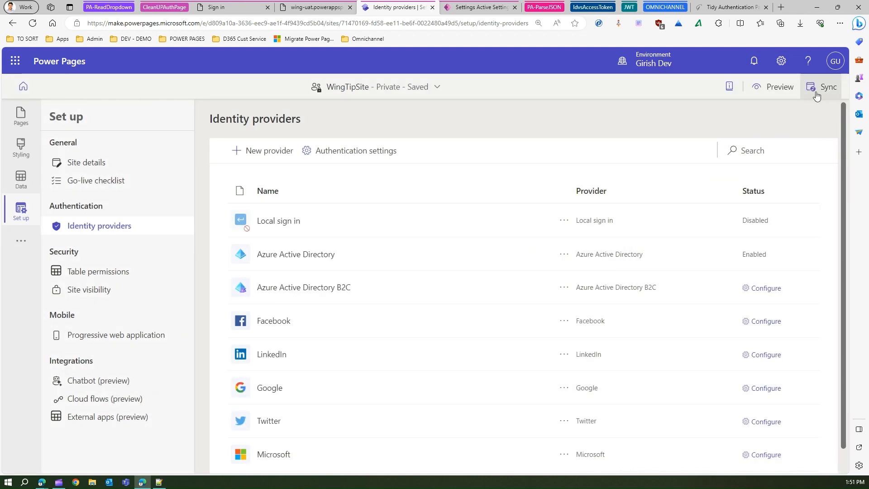
mouse_move(828, 87)
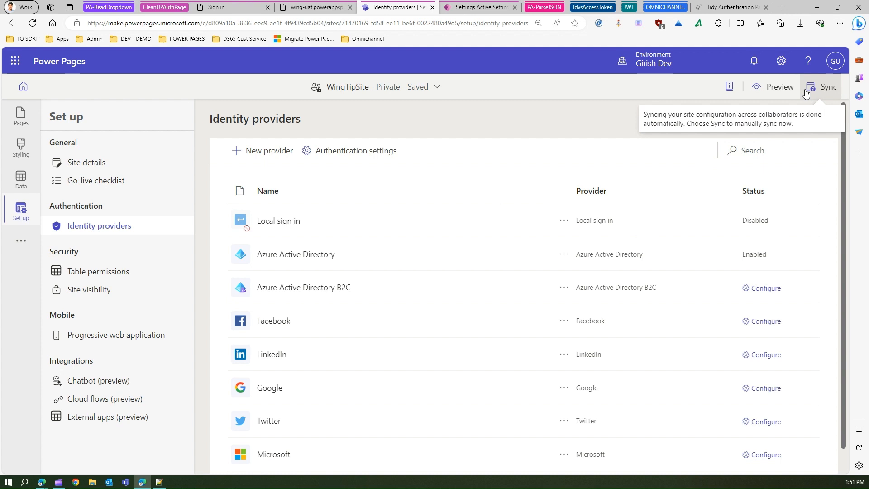
Sync the site configuration and reload the WingTipSite sign-in page, which still shows local sign-in
click(828, 87)
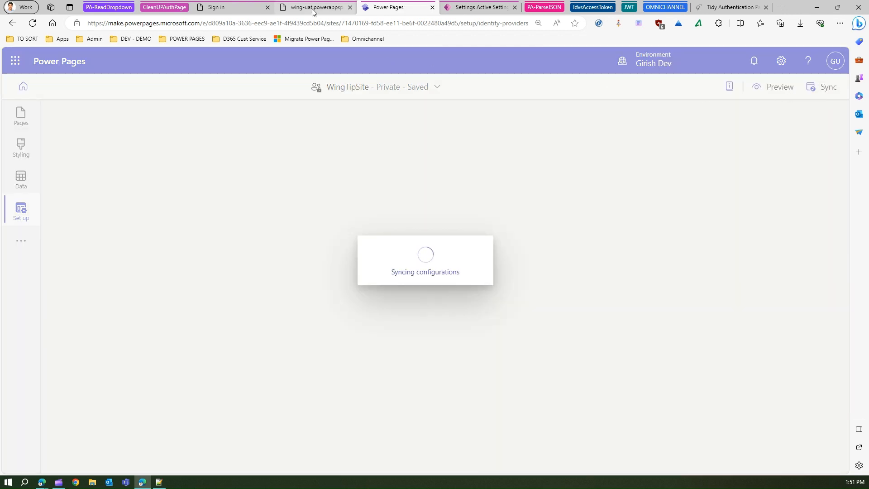
mouse_move(313, 7)
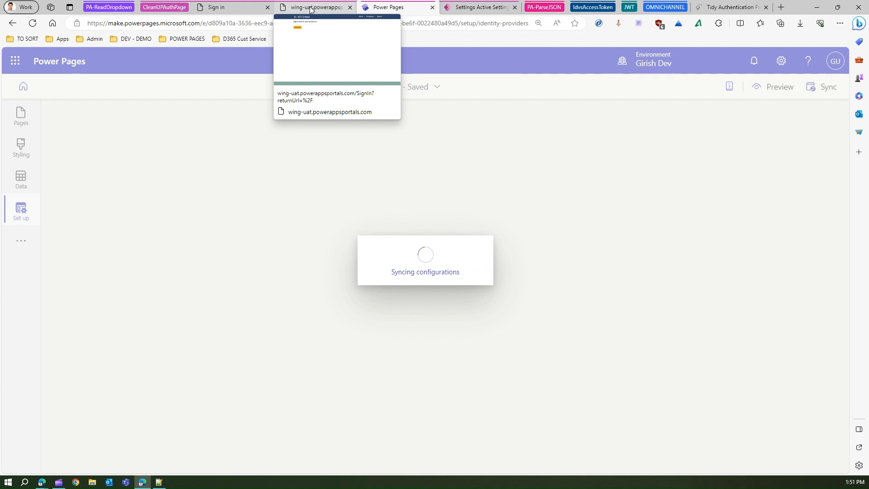
click(231, 7)
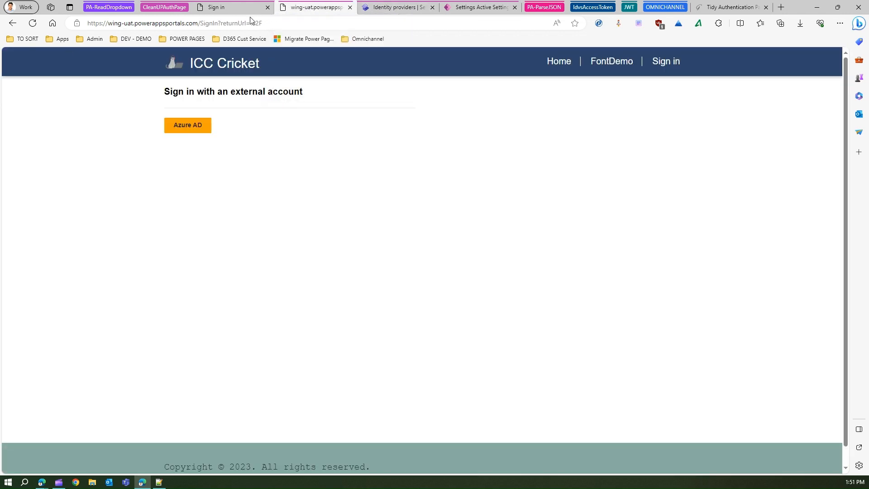
click(32, 23)
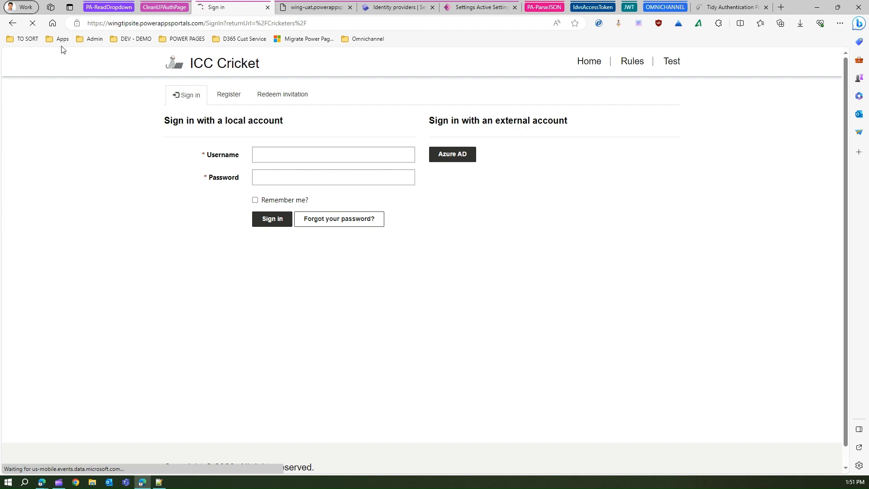
mouse_move(81, 52)
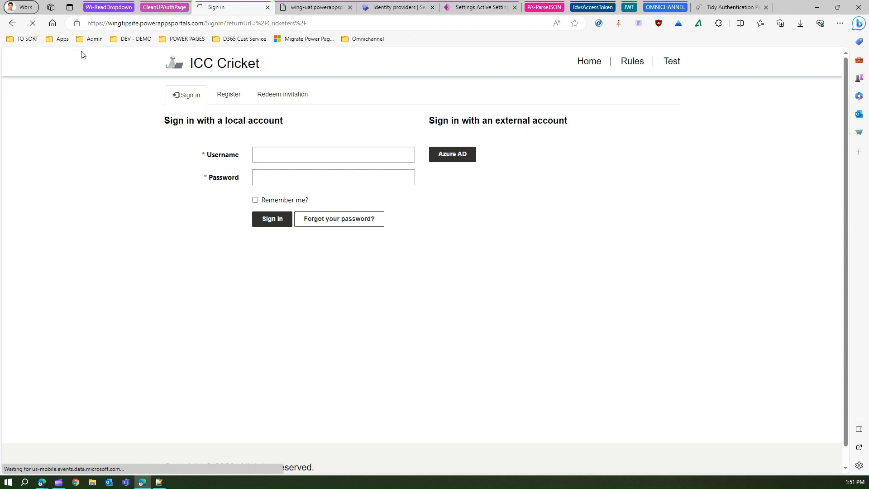
mouse_move(174, 143)
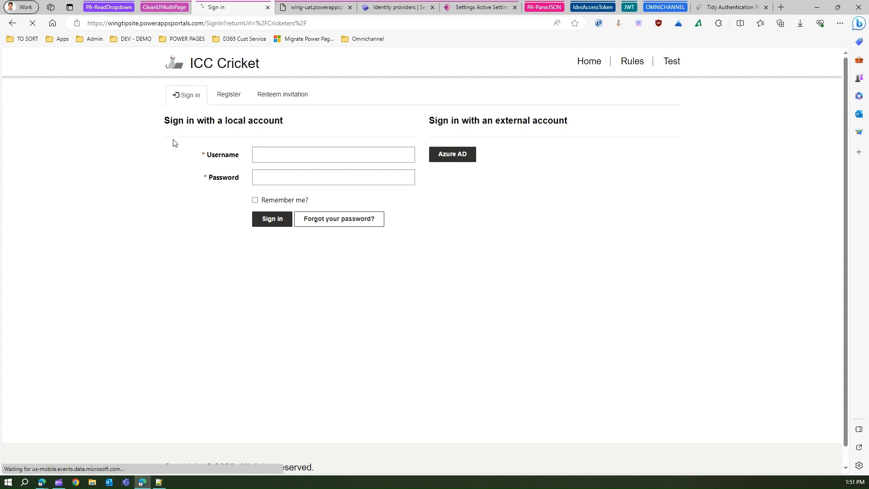
mouse_move(177, 140)
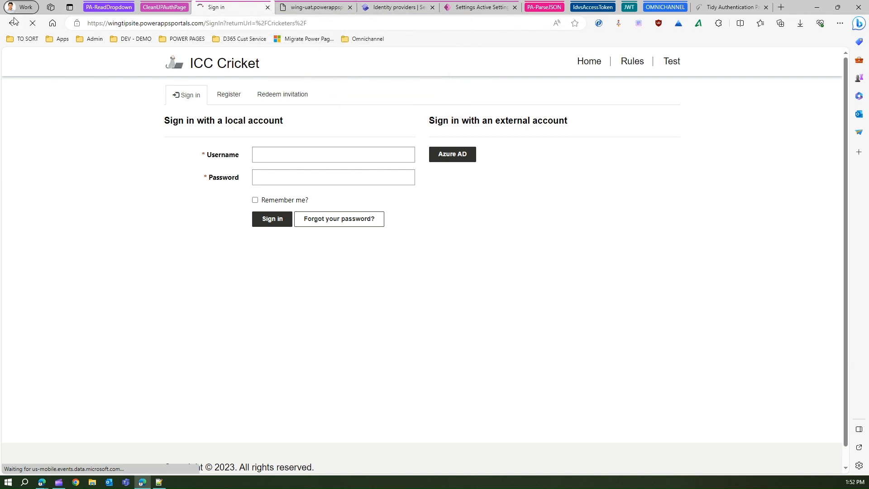
mouse_move(162, 149)
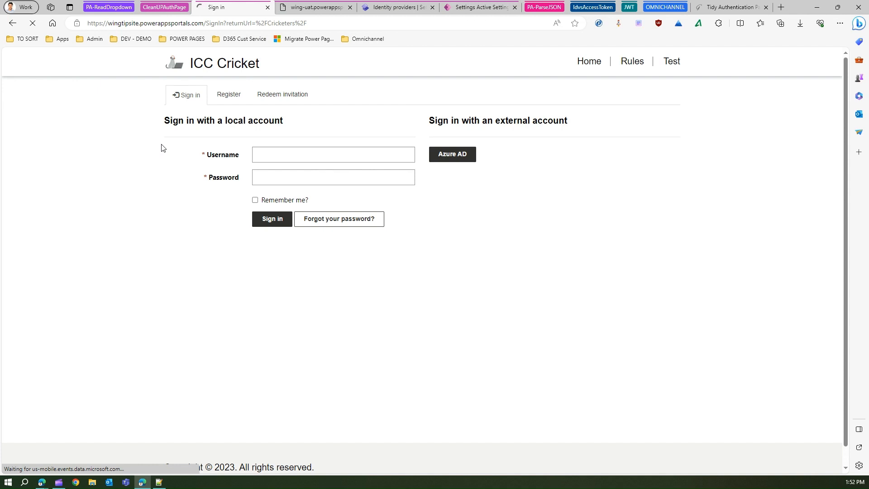
mouse_move(159, 91)
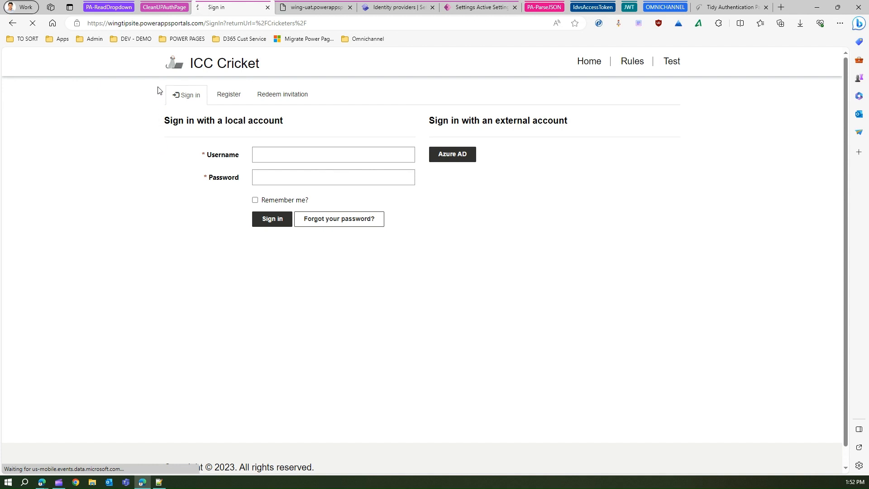
click(193, 24)
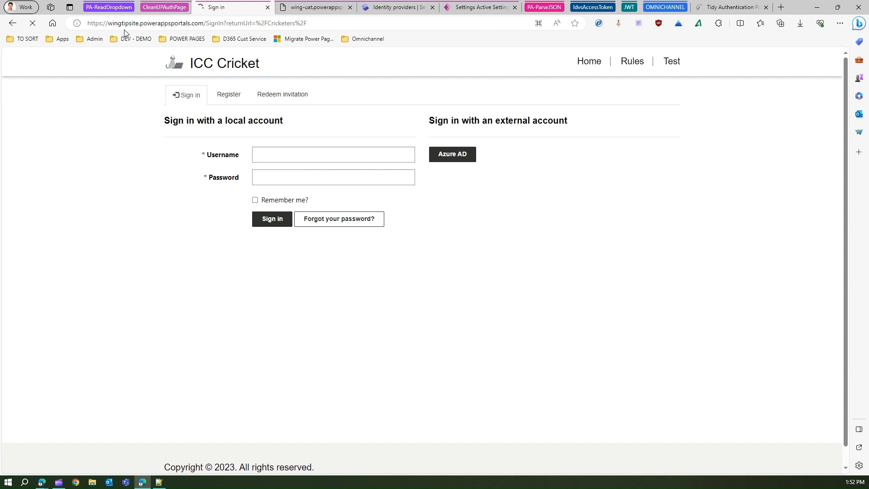
Hard-refresh so only Azure AD sign-in remains, then go to the Redeem invitation page
key(F12)
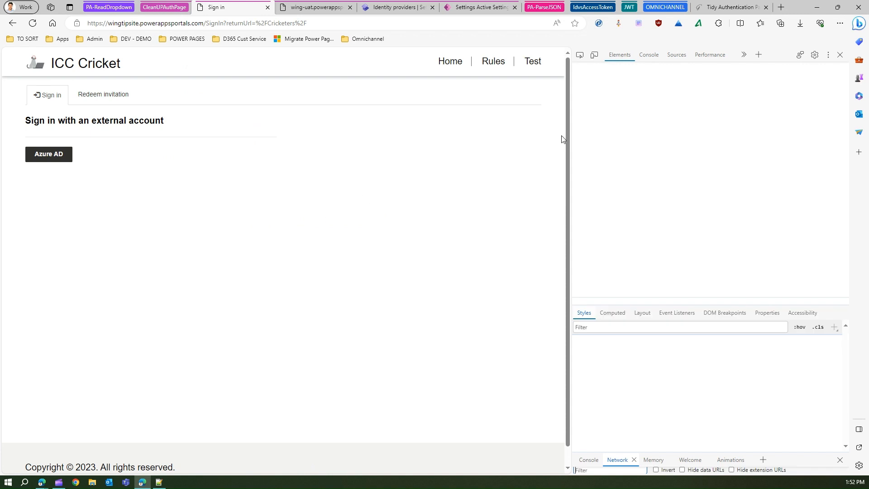
click(840, 54)
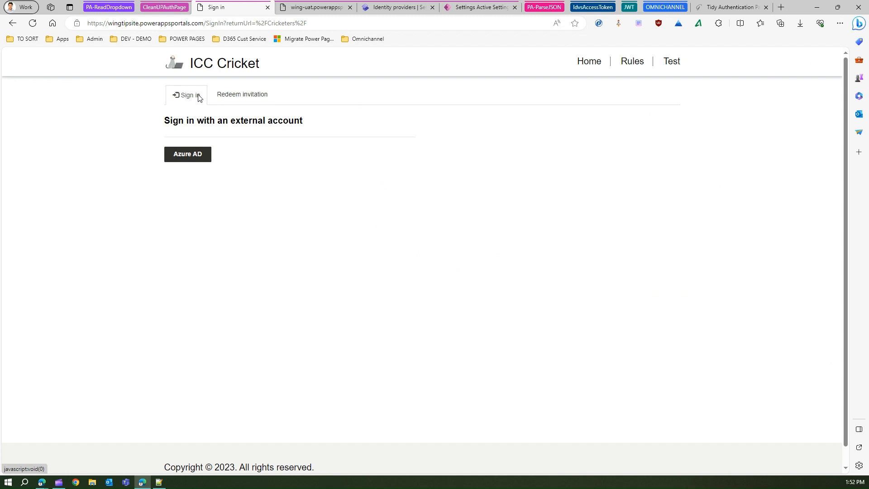
mouse_move(242, 94)
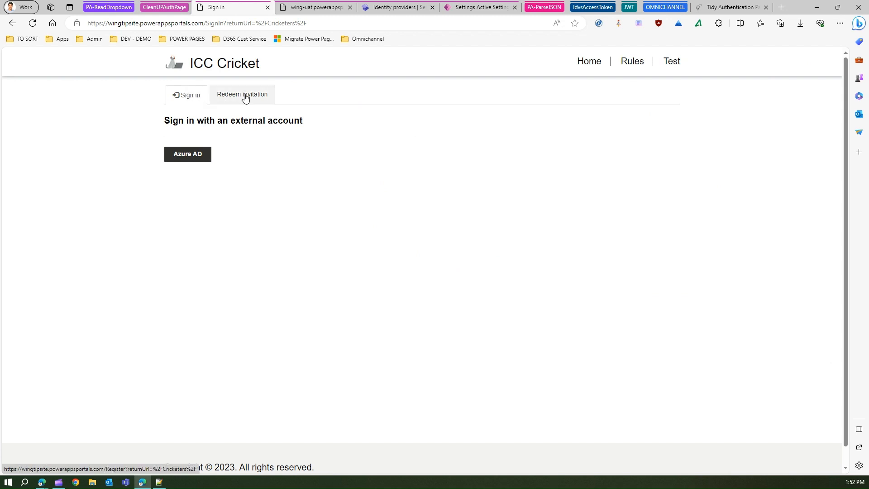
click(241, 94)
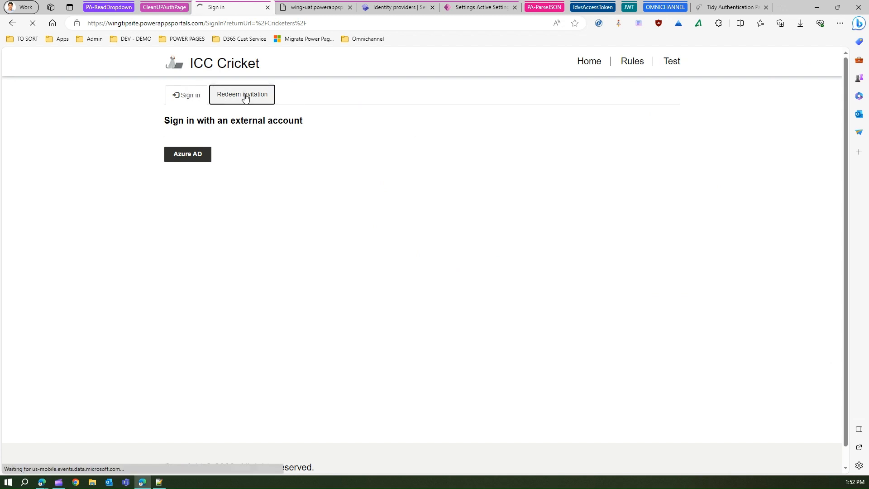
click(242, 94)
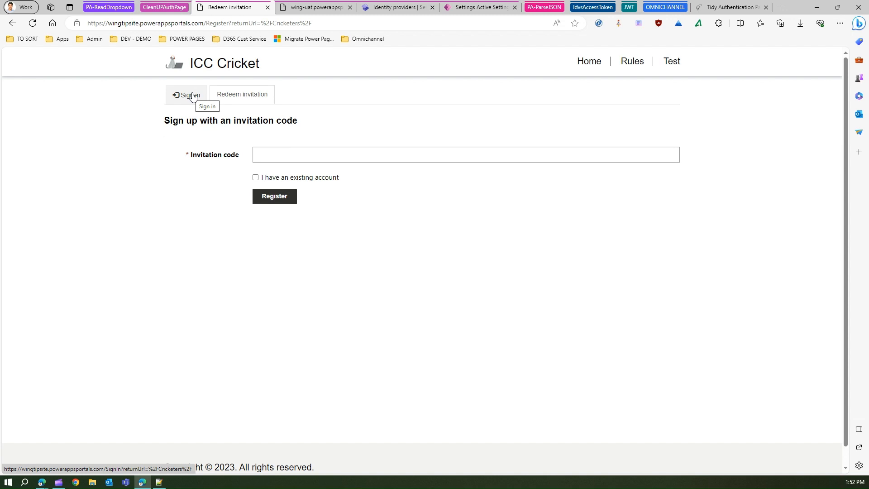
From the site's more-options menu, go to Power Pages Management and list Active Site Settings
click(396, 7)
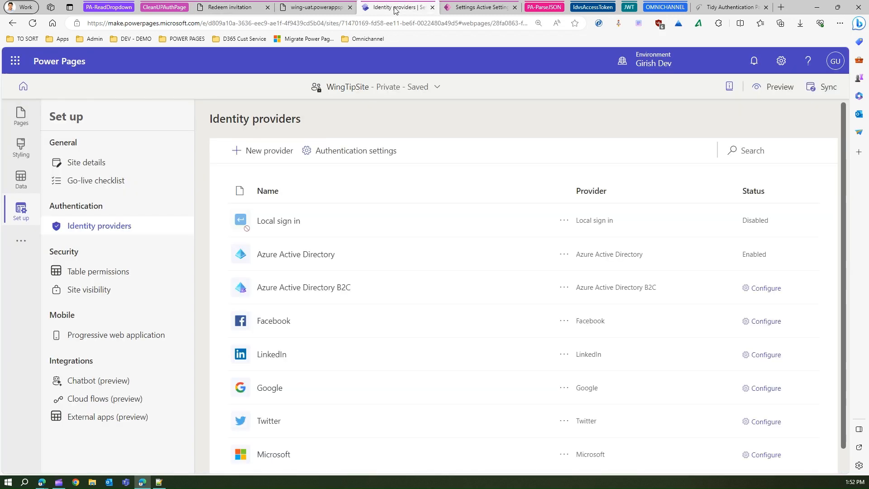
click(21, 240)
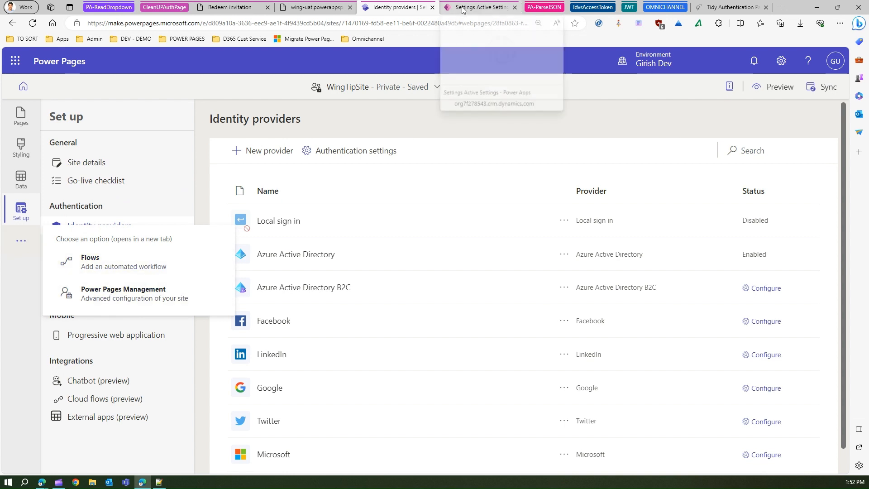
click(480, 7)
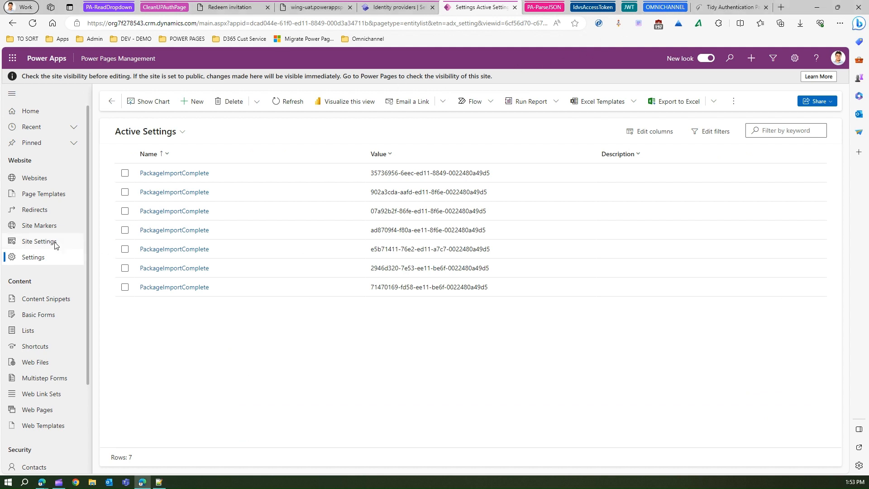
click(38, 241)
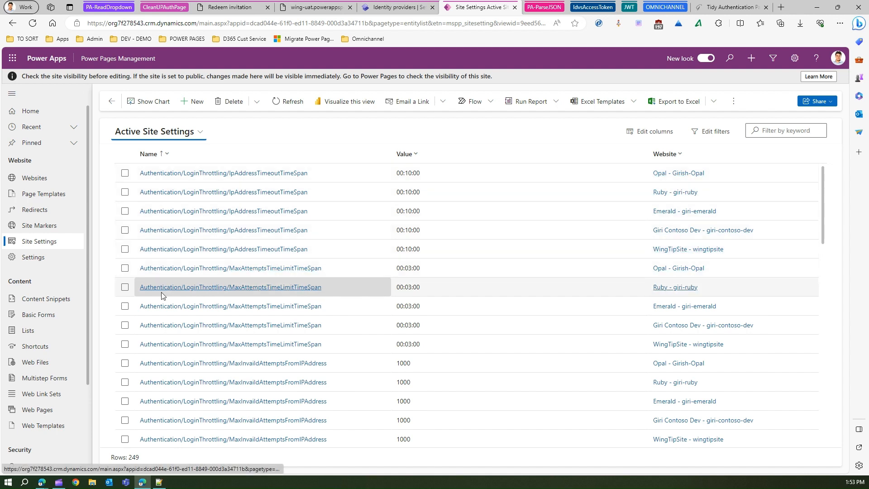
Filter the Website column to WingTipSite and scroll to the InvitationEnabled setting
click(665, 153)
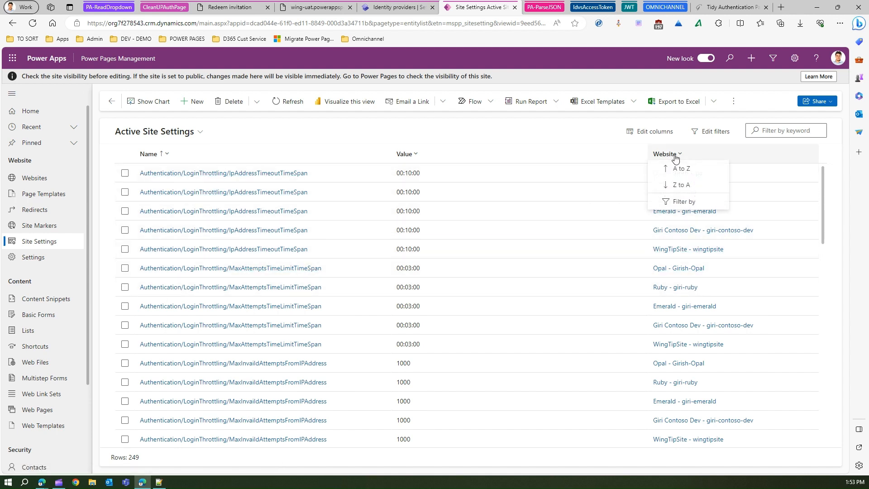
click(681, 201)
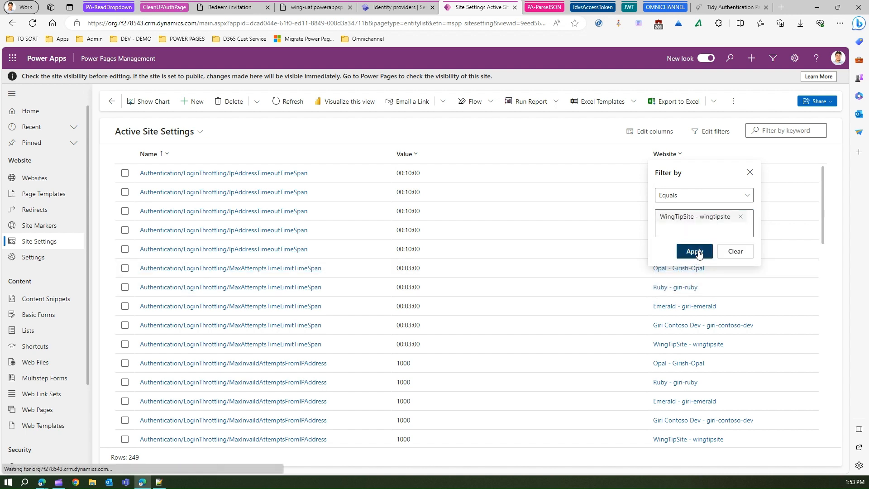
click(693, 251)
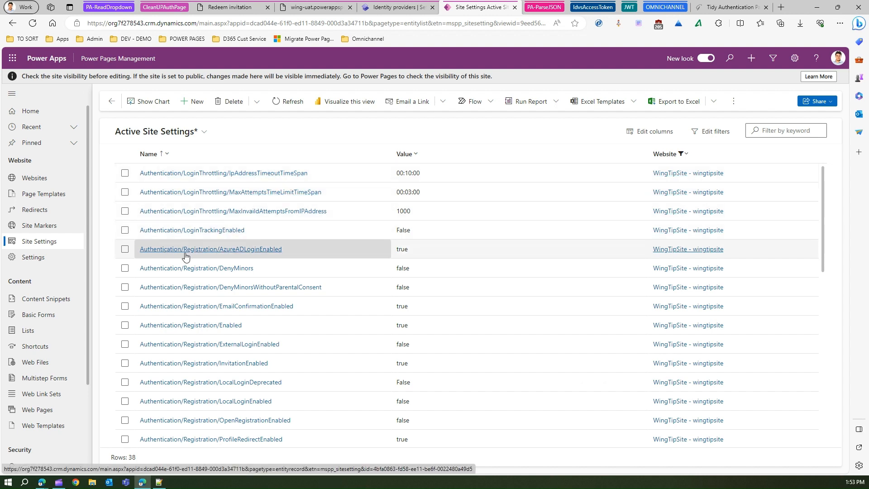
mouse_move(192, 260)
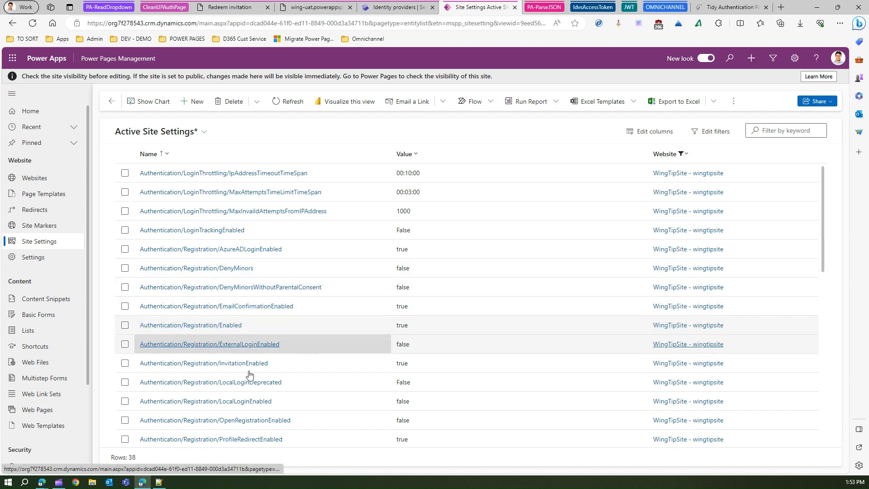
scroll(down, 3)
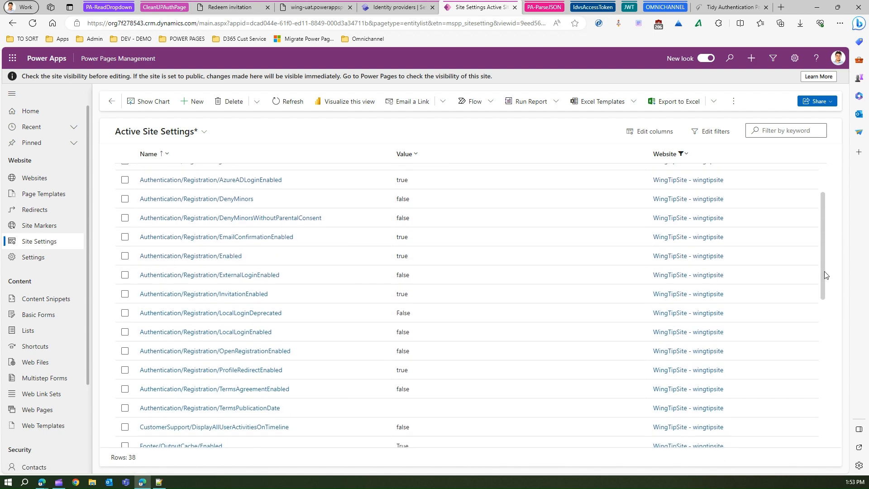
scroll(down, 3)
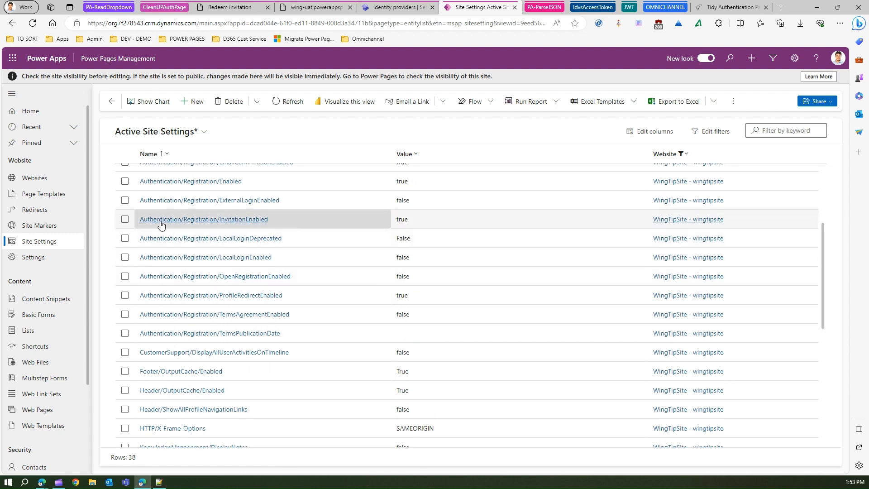
mouse_move(312, 219)
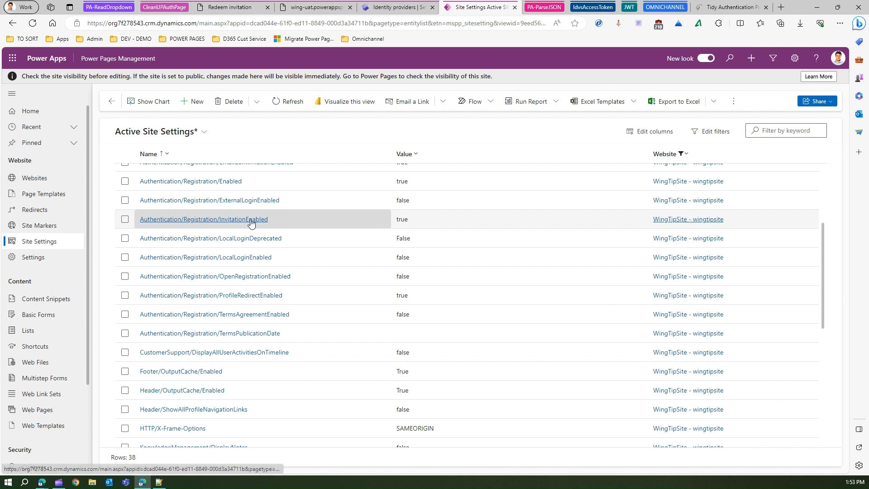
Set the Authentication/Registration/InvitationEnabled site setting's value to false and commit it
click(204, 219)
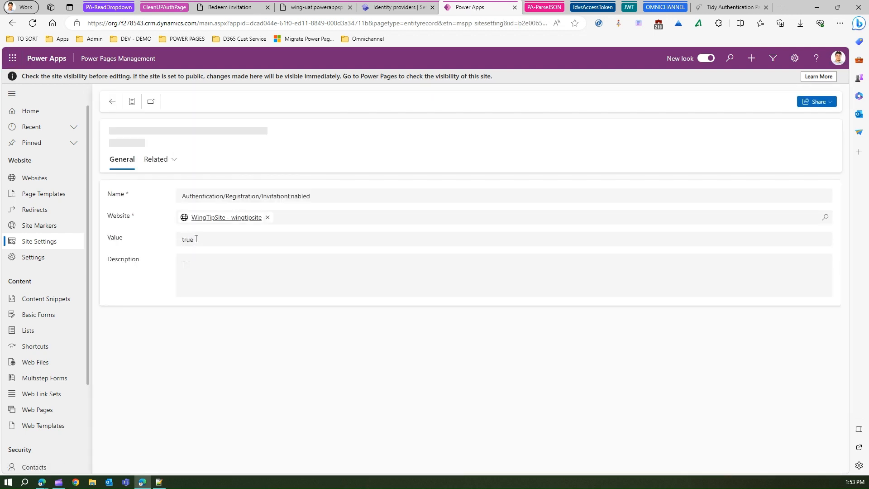
text(f)
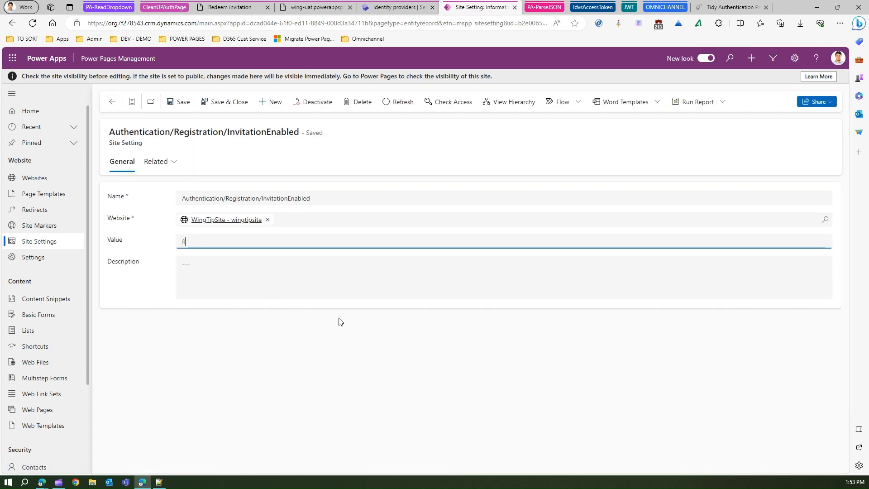
key(Backspace)
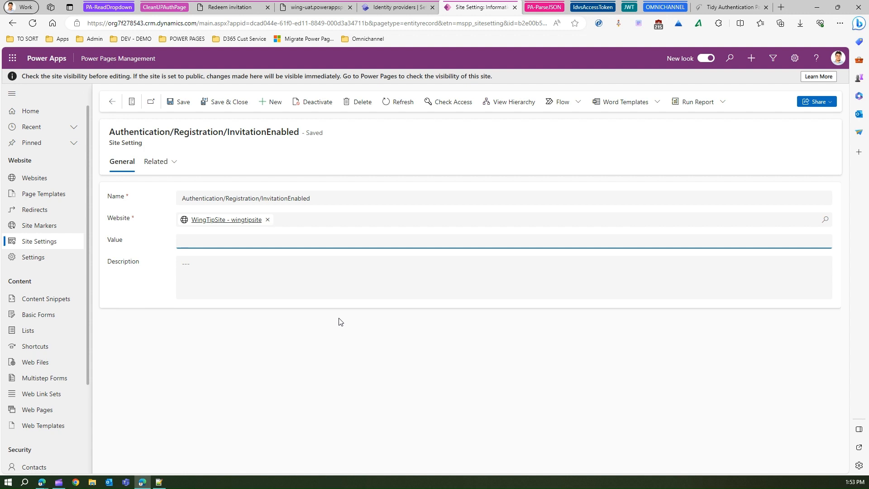
text(false)
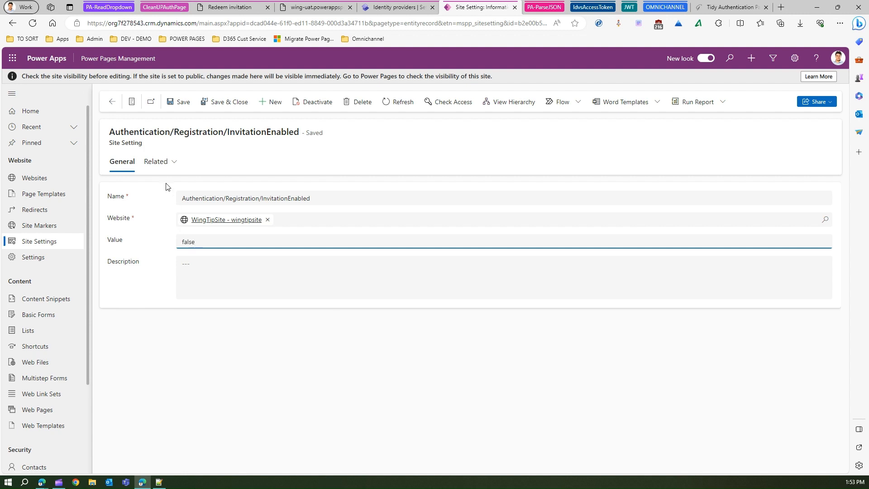
click(182, 101)
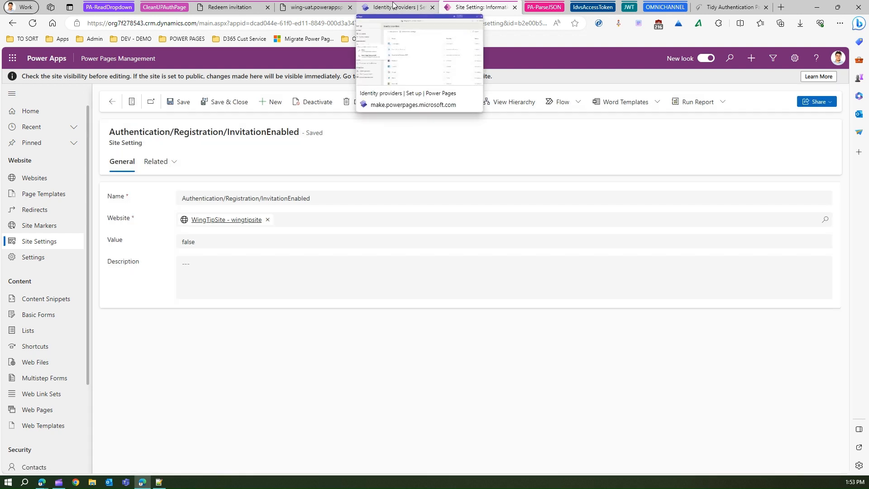
Sync the updated configuration from Identity providers and return to the redeem-invitation page
click(394, 7)
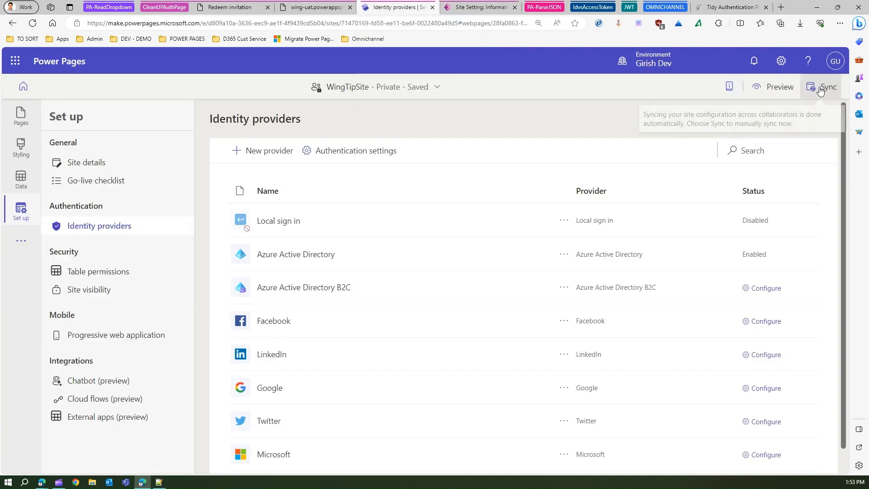
click(826, 87)
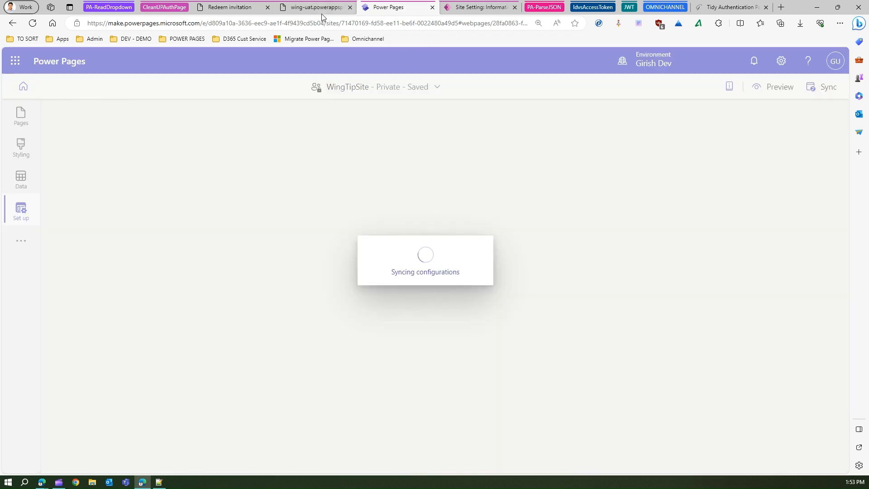
mouse_move(228, 8)
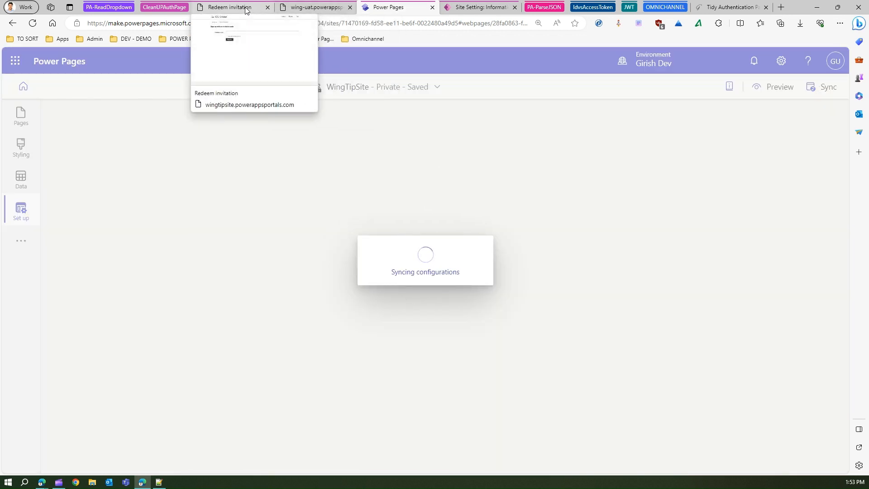
click(227, 7)
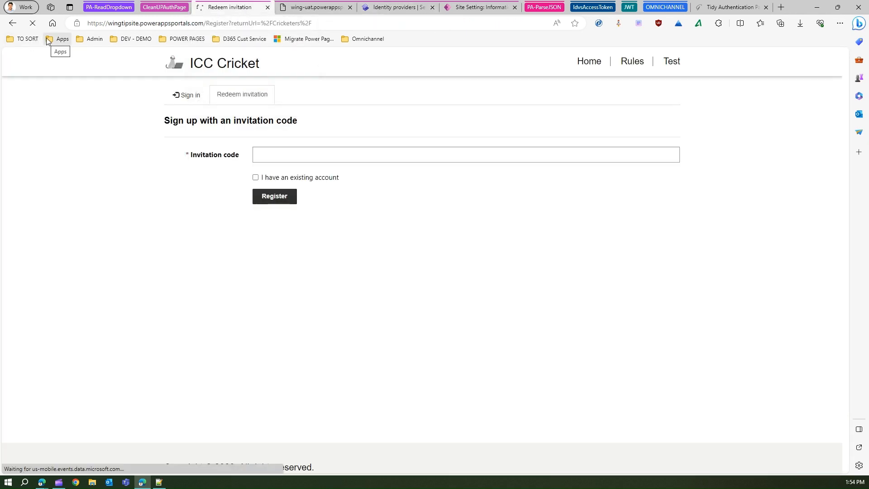
mouse_move(49, 50)
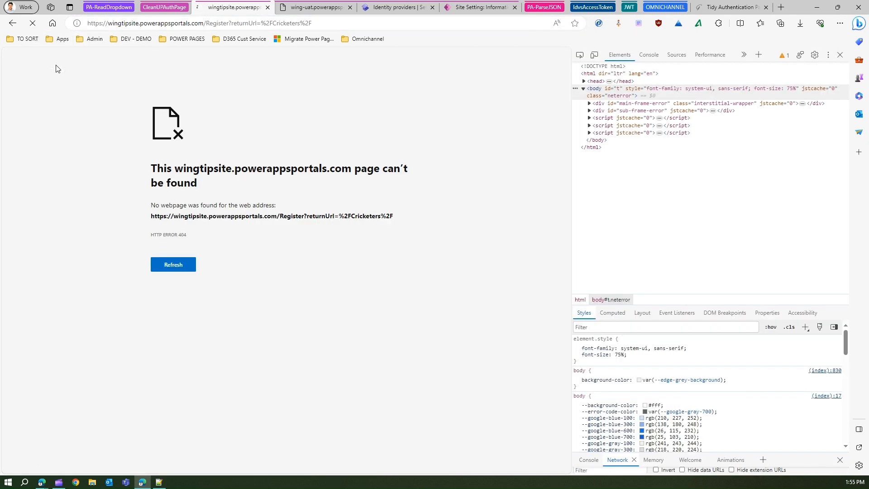
Load the SignIn page showing only the Azure AD button, then return to Identity providers
click(222, 22)
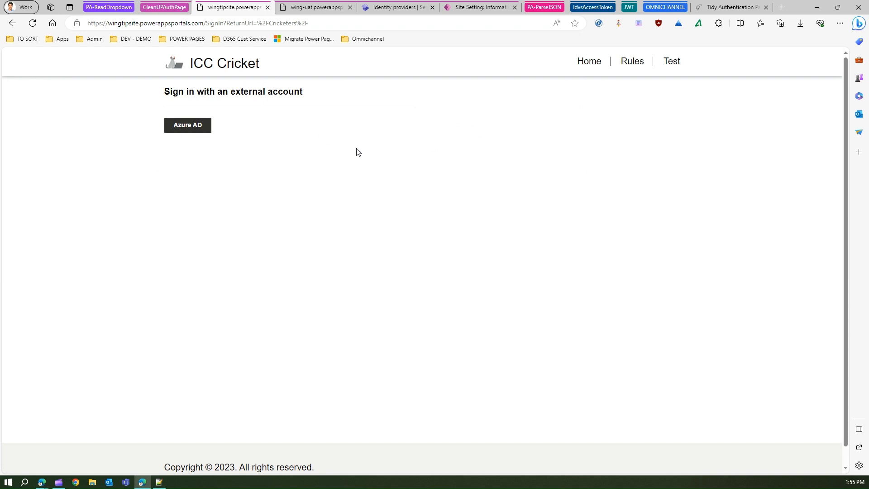
mouse_move(309, 78)
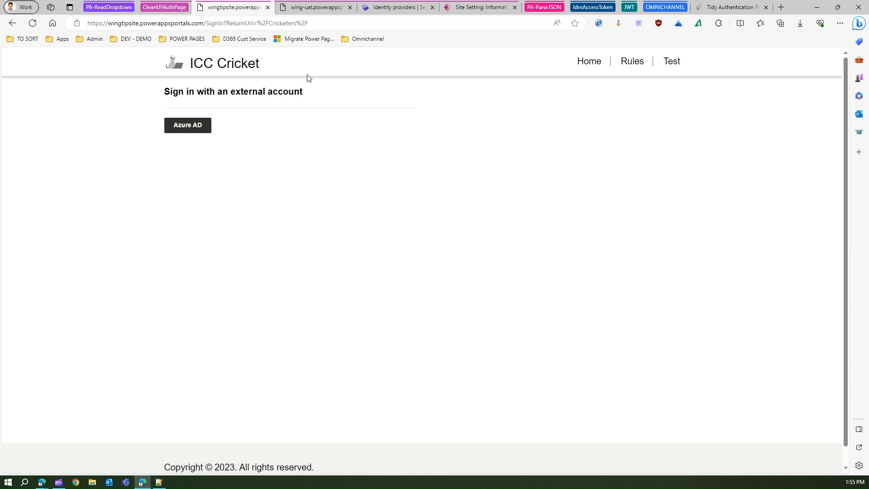
mouse_move(214, 172)
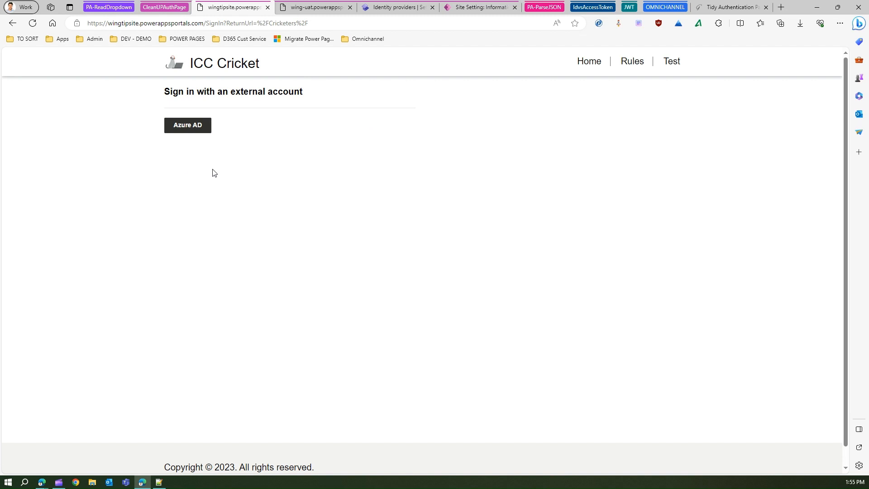
mouse_move(314, 158)
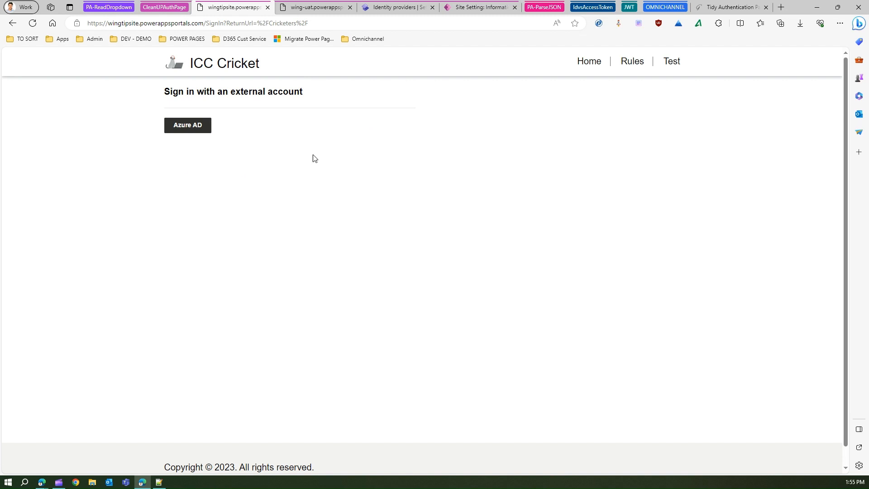
mouse_move(365, 184)
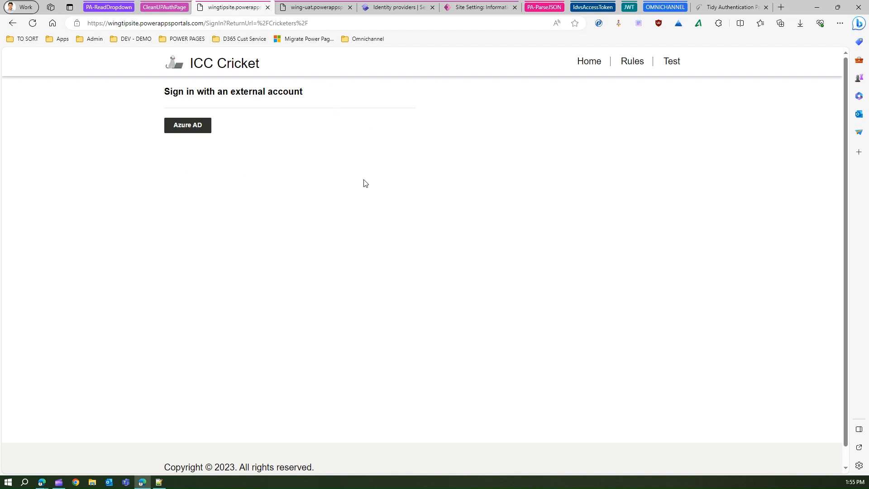
mouse_move(233, 59)
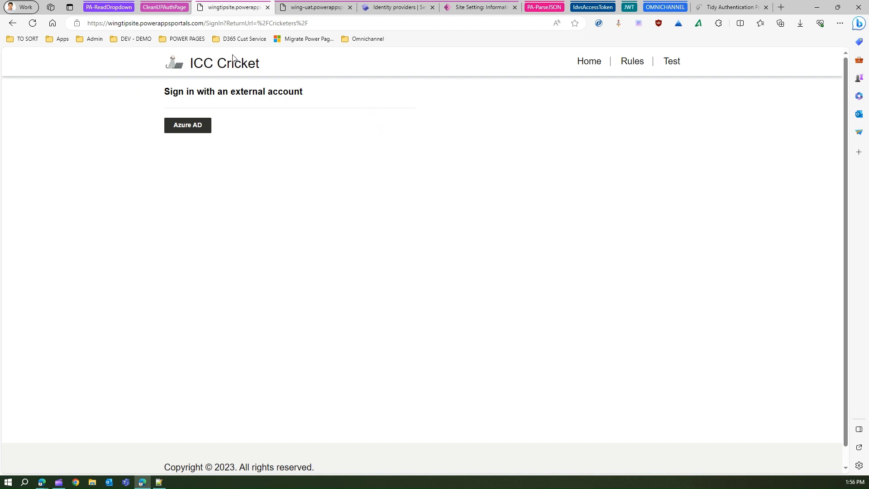
mouse_move(138, 160)
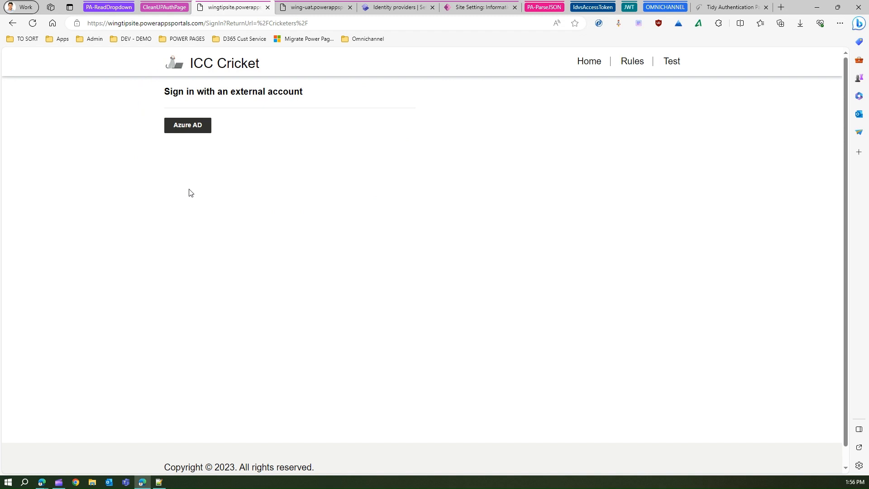
click(396, 6)
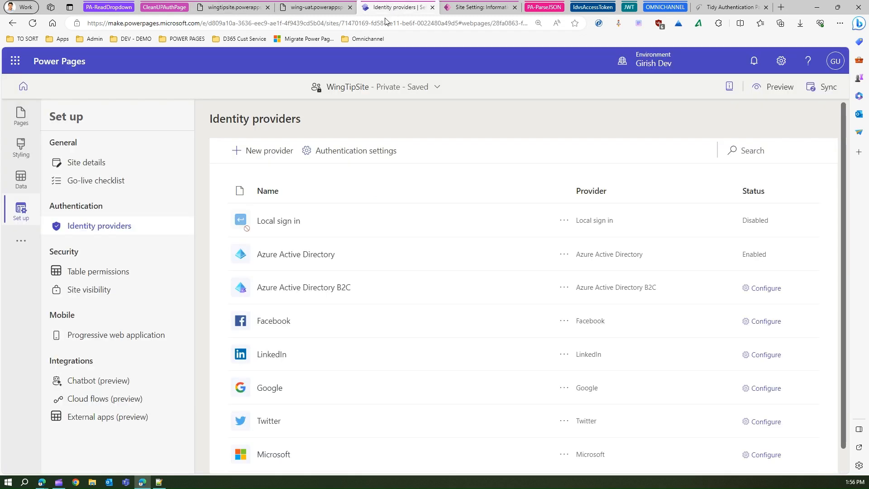
mouse_move(265, 214)
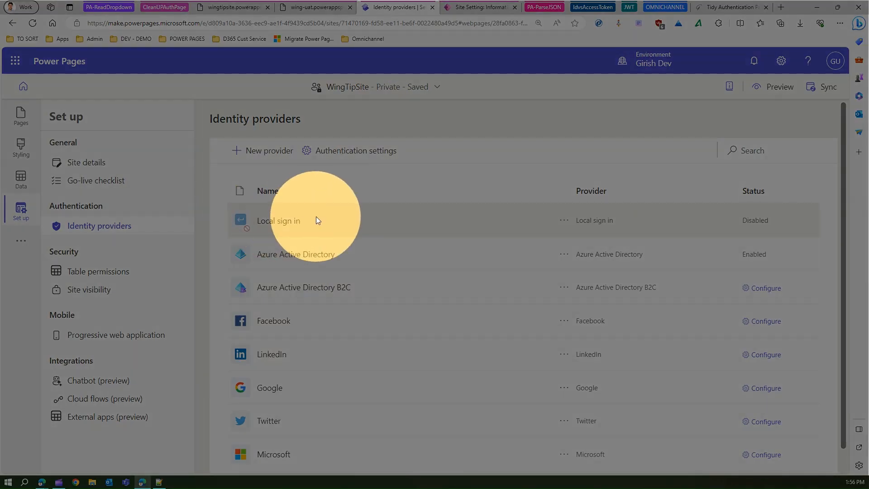
Check Local sign in shows Disabled, then switch back to the Azure AD-only sign-in page
click(355, 150)
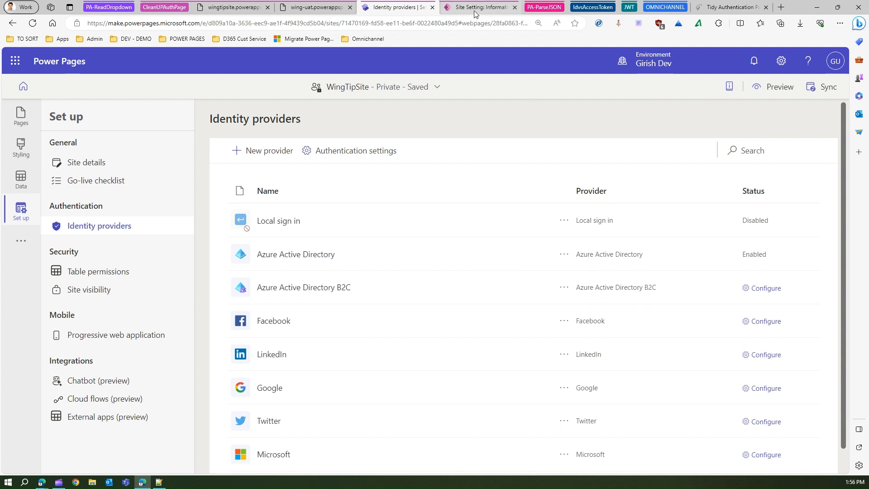
click(478, 6)
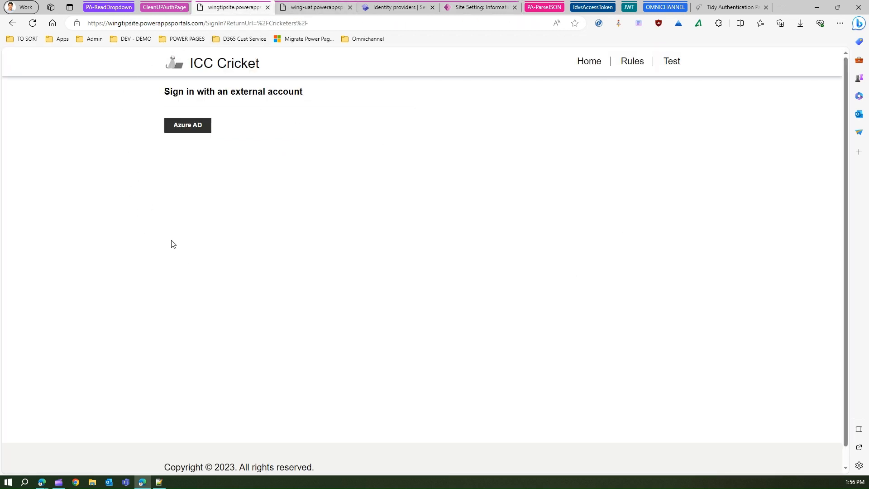
mouse_move(416, 338)
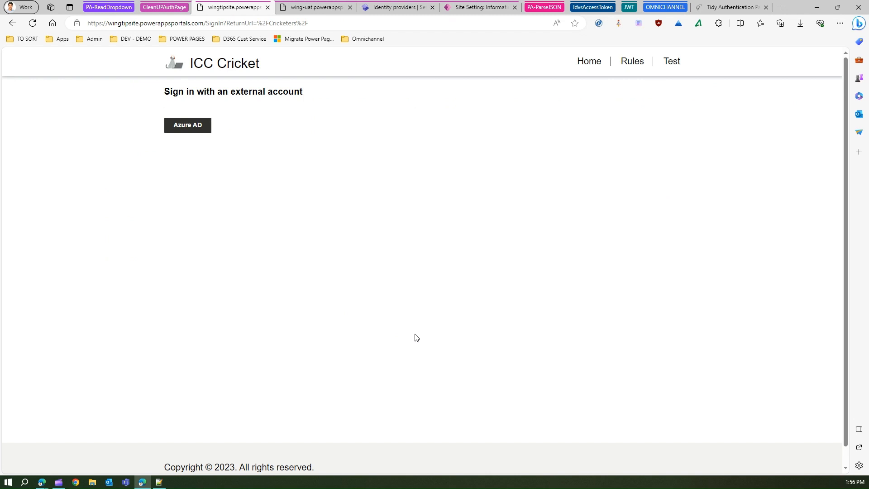